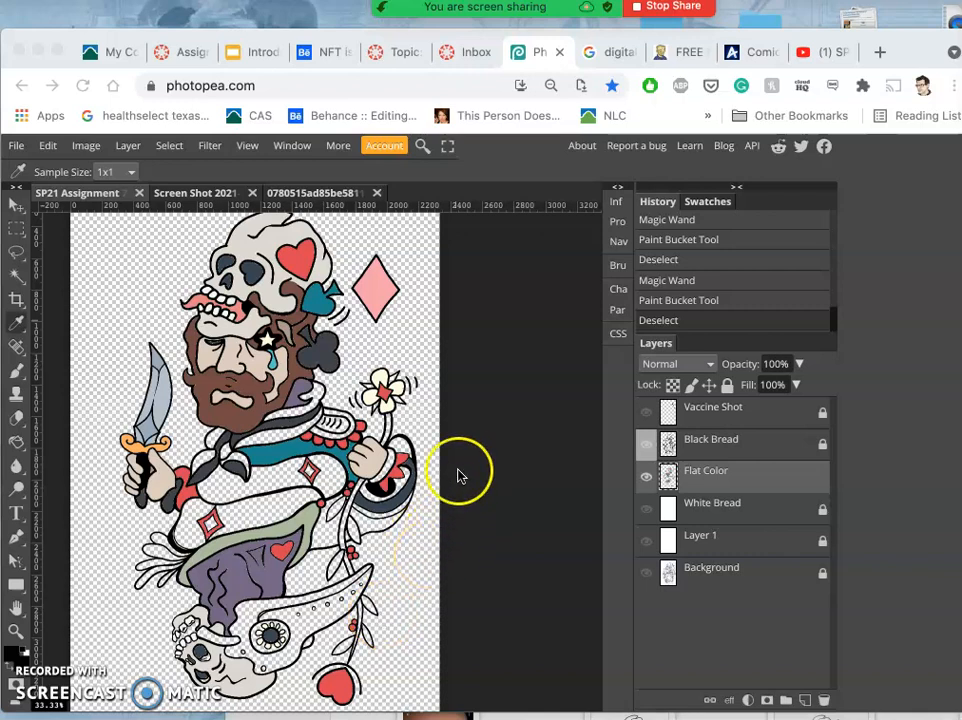
{"action": "mouse_move", "coordinate": [456, 420]}
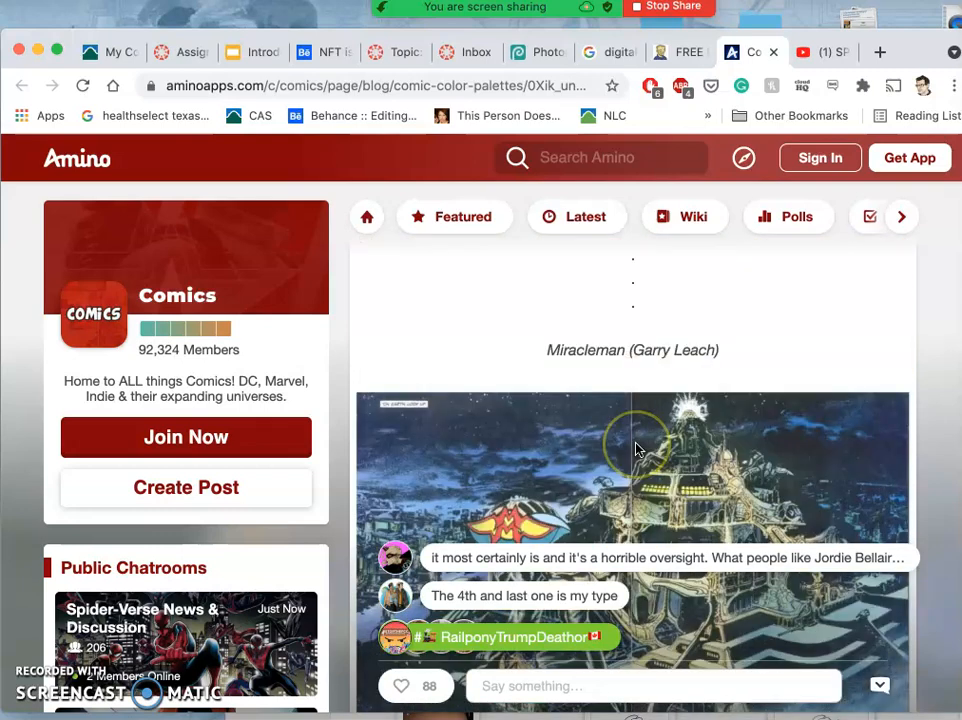
Step: Review the Miracleman, Black Hammer and Outcast palette examples, then return to the illustration
{"action": "scroll", "scroll_direction": "down", "scroll_amount": 3}
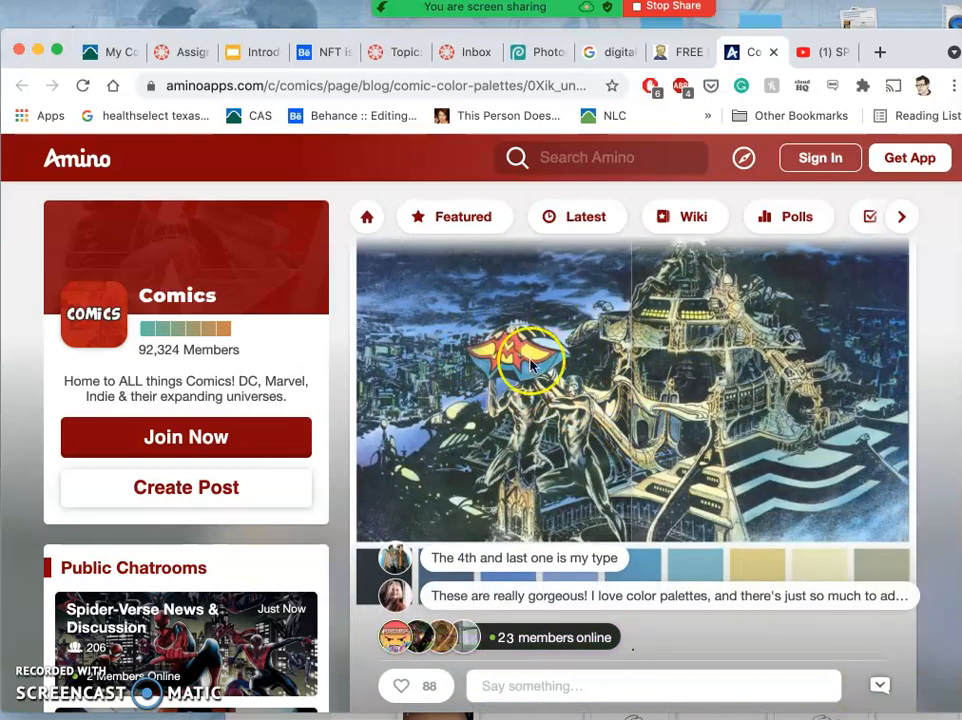
{"action": "mouse_move", "coordinate": [544, 400]}
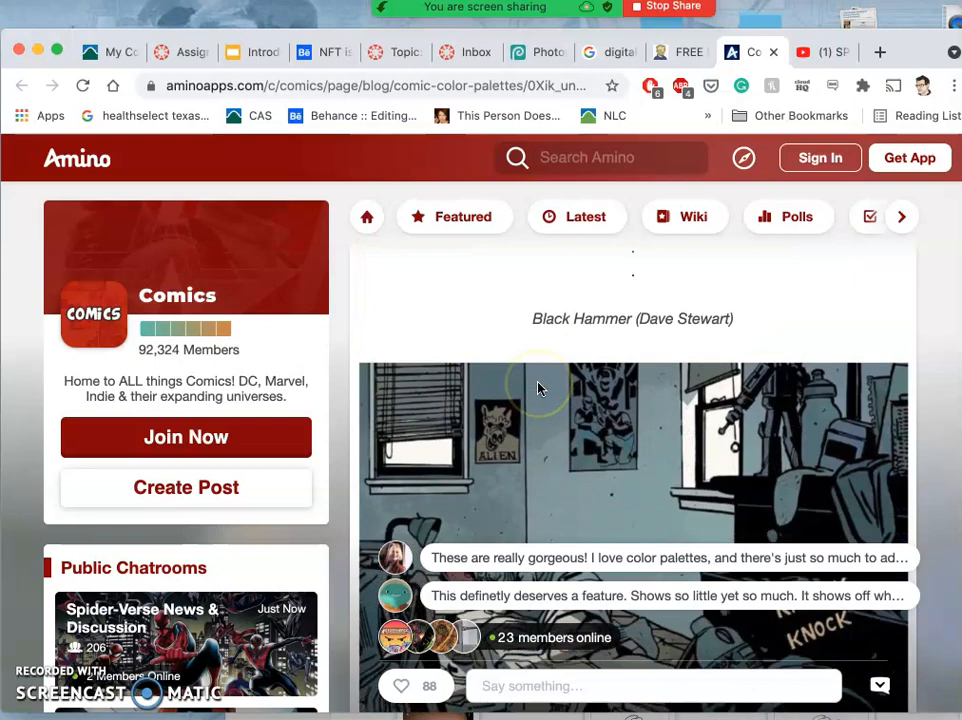
{"action": "scroll", "scroll_direction": "down", "scroll_amount": 3}
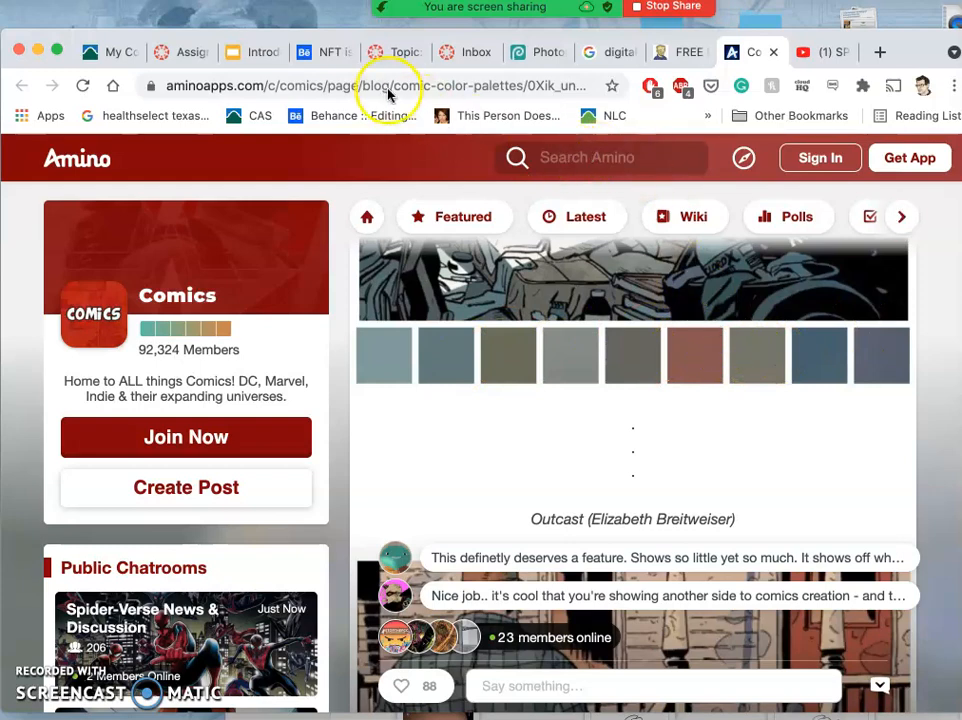
{"action": "left_click", "coordinate": [538, 52]}
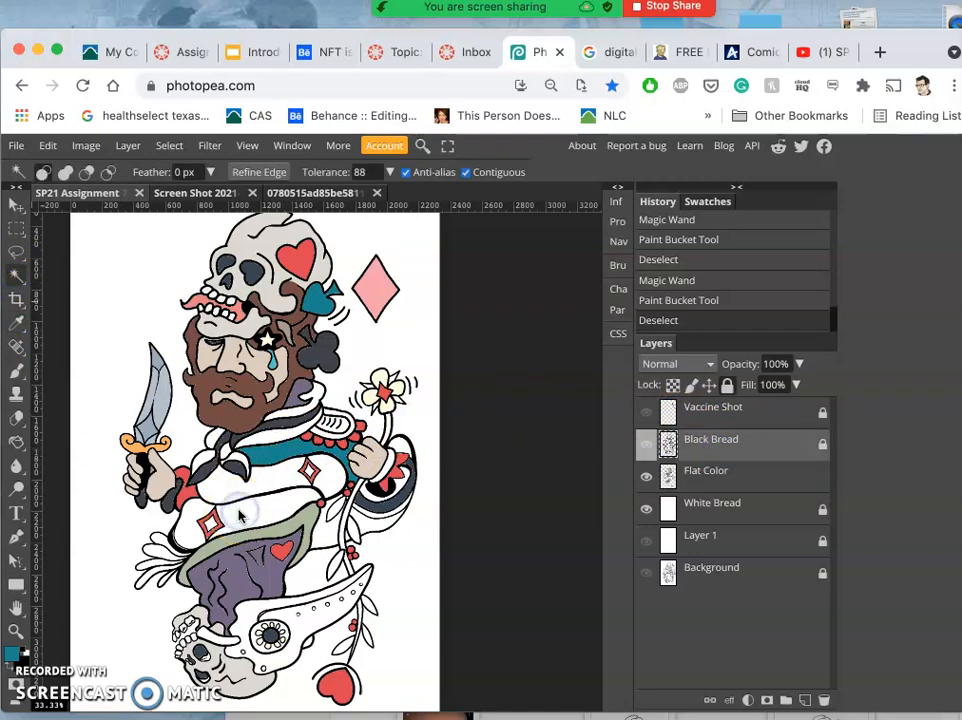
Step: Select the chest and flower-stem regions from the line art and fill them with flat colour
{"action": "left_click", "coordinate": [200, 516]}
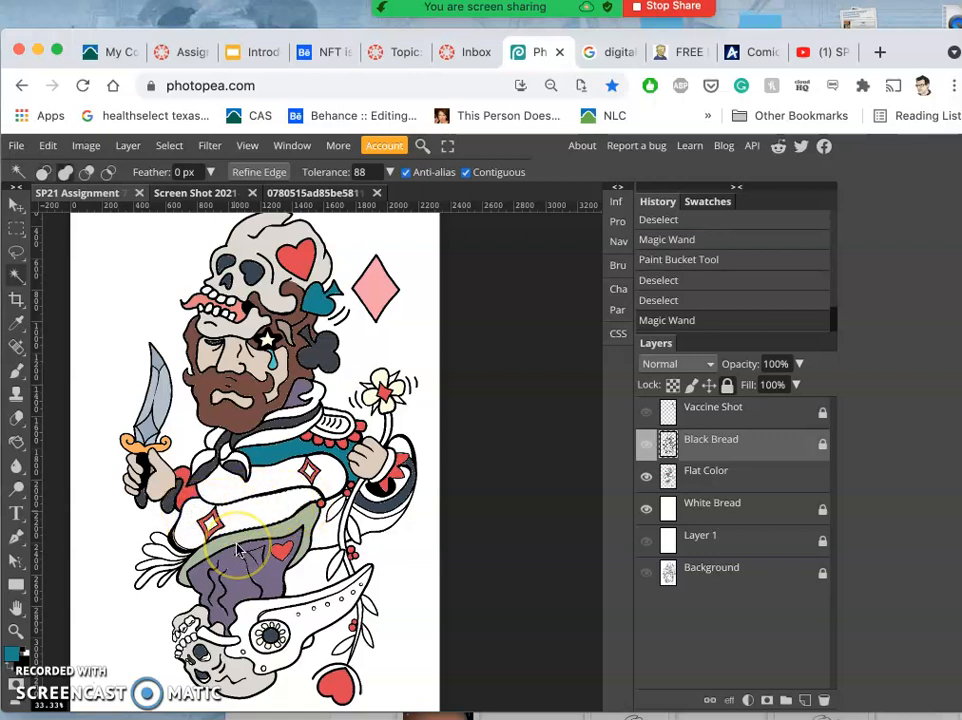
{"action": "left_click", "coordinate": [324, 536]}
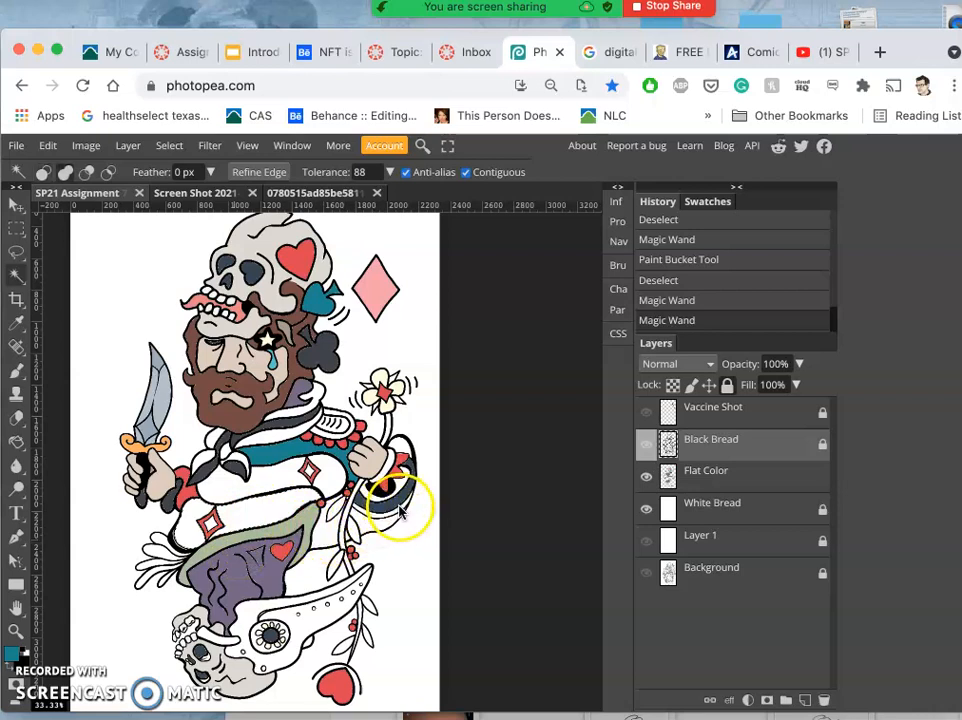
{"action": "left_click", "coordinate": [390, 516]}
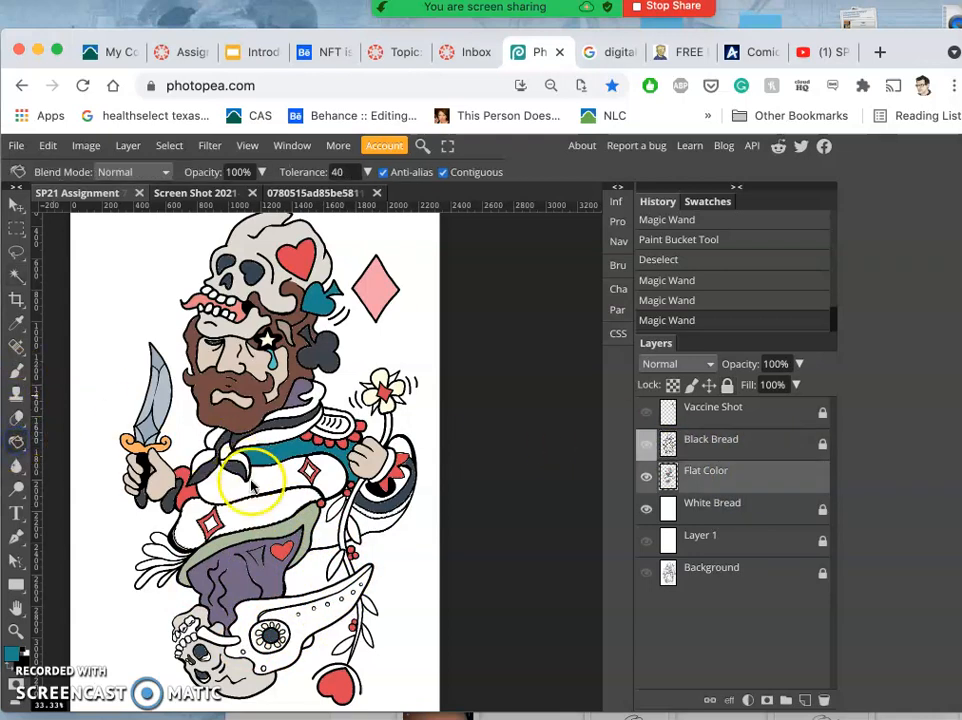
{"action": "mouse_move", "coordinate": [336, 516]}
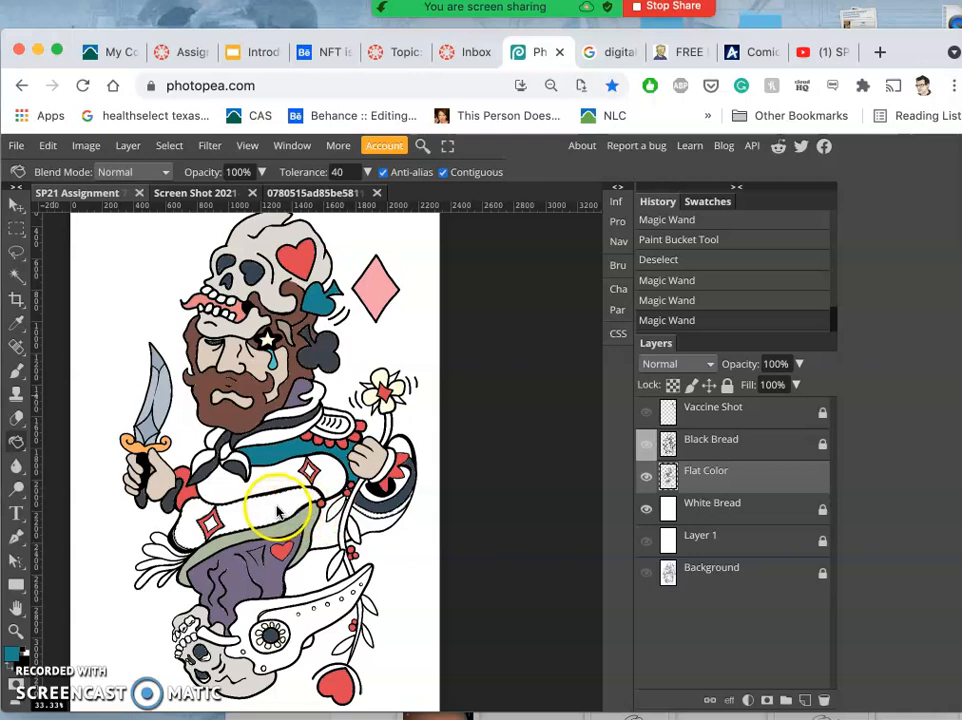
{"action": "left_click", "coordinate": [280, 510]}
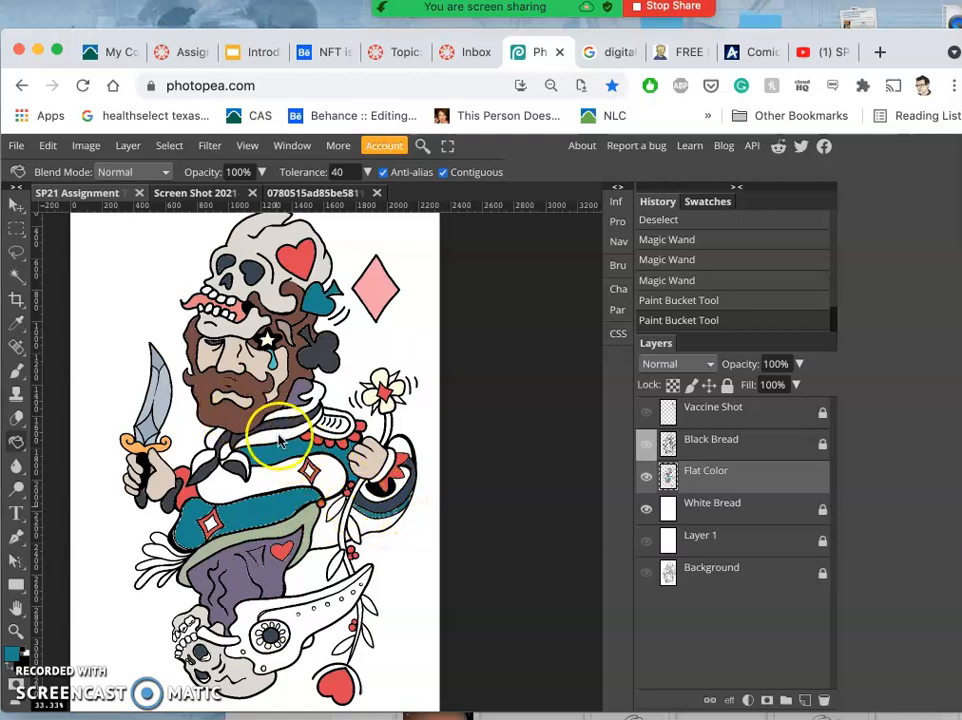
{"action": "mouse_move", "coordinate": [216, 420]}
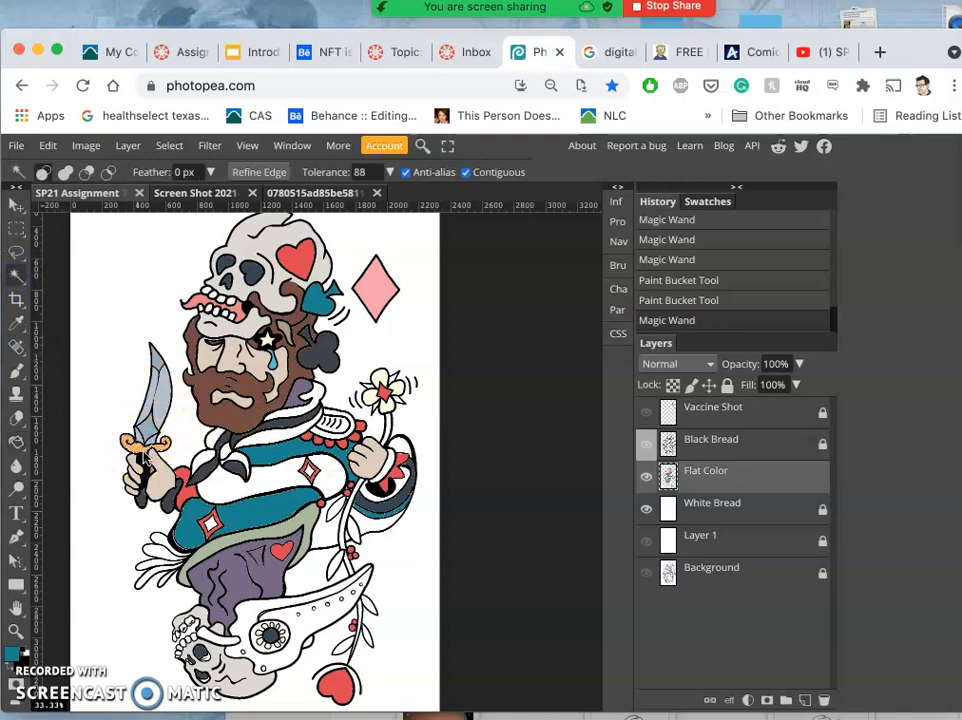
Step: Add two more line-art regions of the clothing to a new Magic Wand selection
{"action": "left_click", "coordinate": [312, 192]}
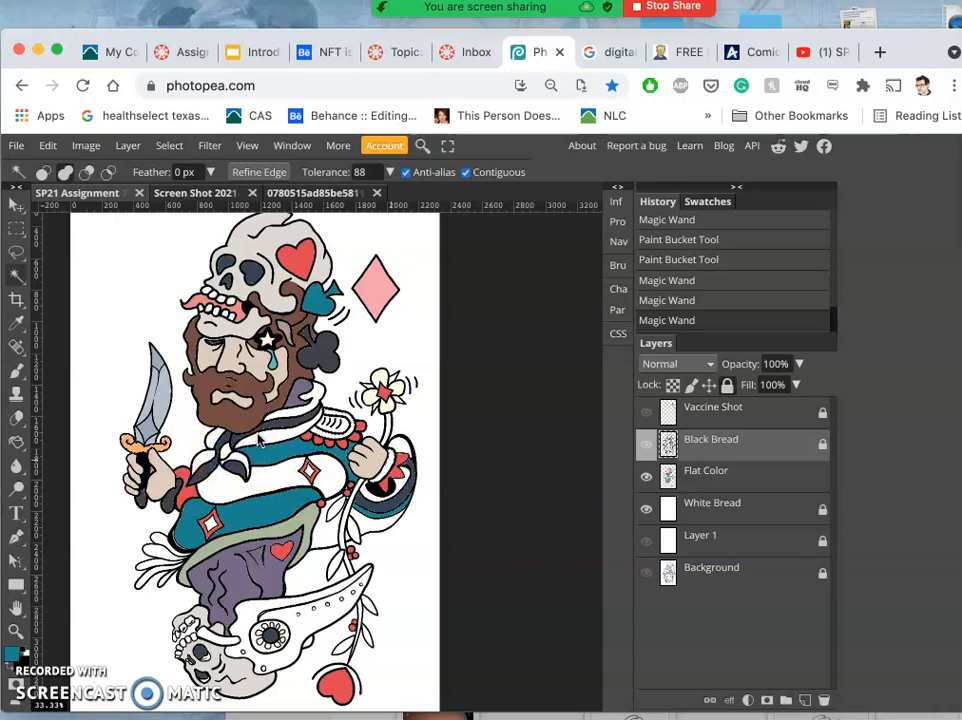
{"action": "left_click", "coordinate": [216, 444]}
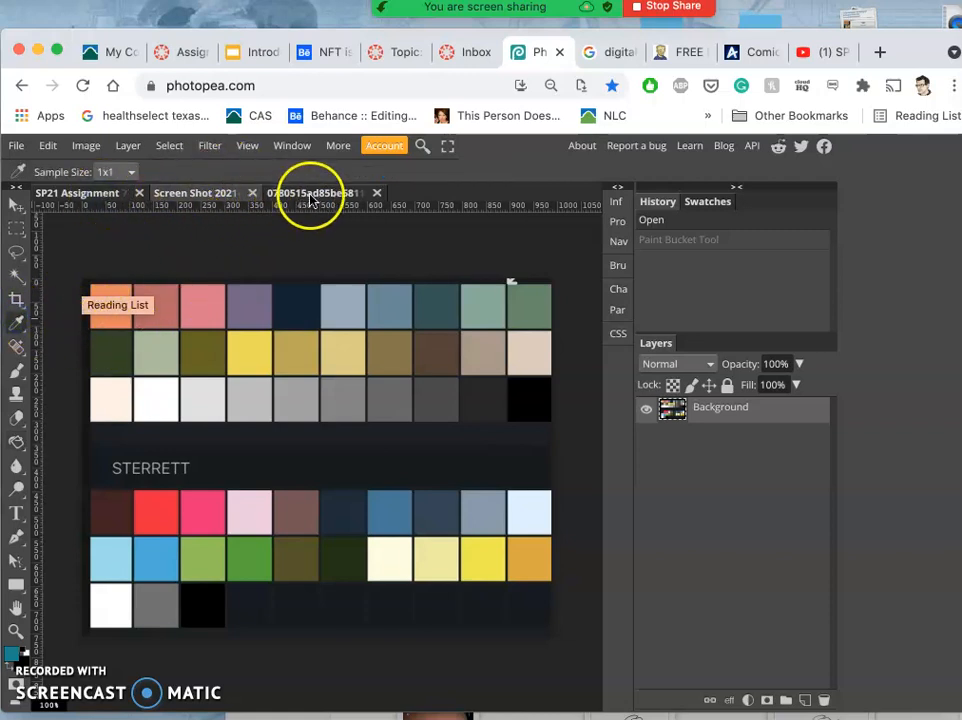
Step: Sample the palette's yellow swatch and lighten it to golden yellow e5bc5e as foreground
{"action": "left_click", "coordinate": [312, 192]}
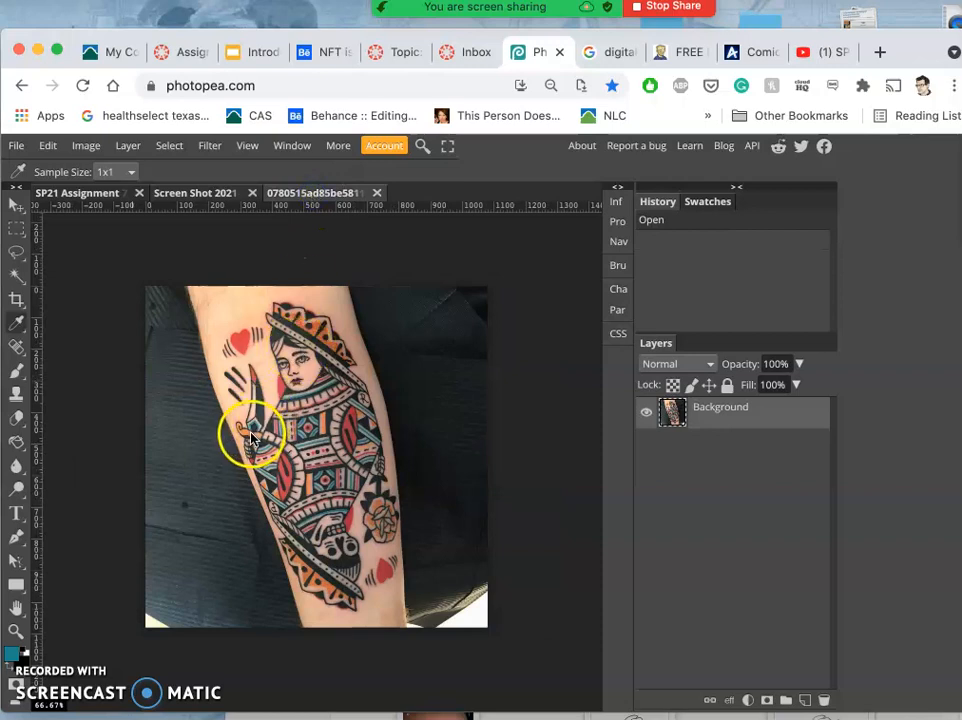
{"action": "mouse_move", "coordinate": [270, 444]}
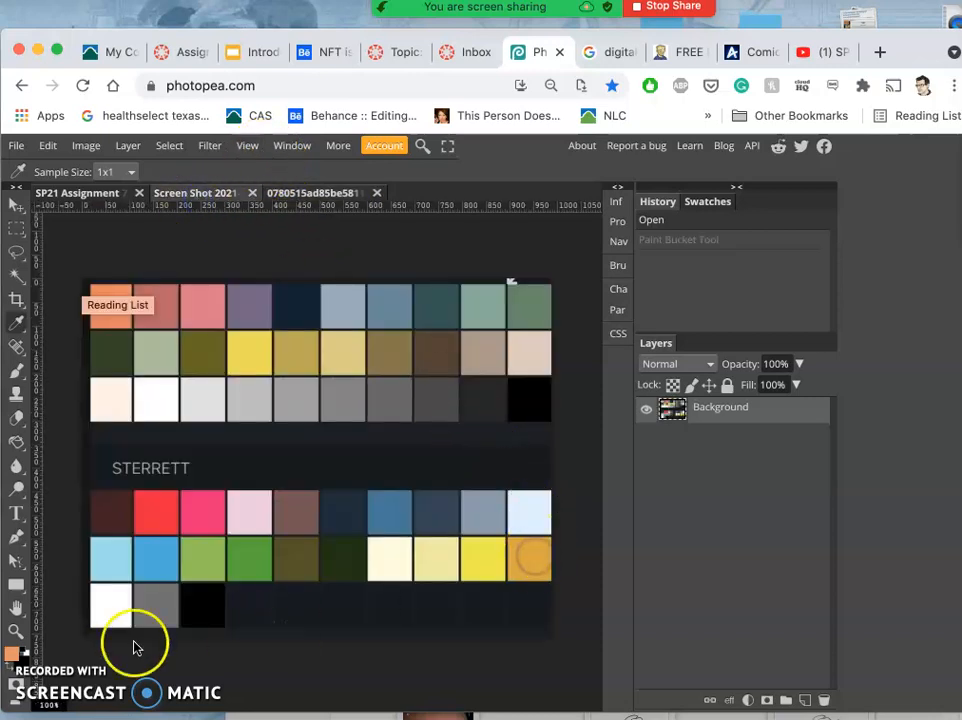
{"action": "left_click", "coordinate": [12, 656]}
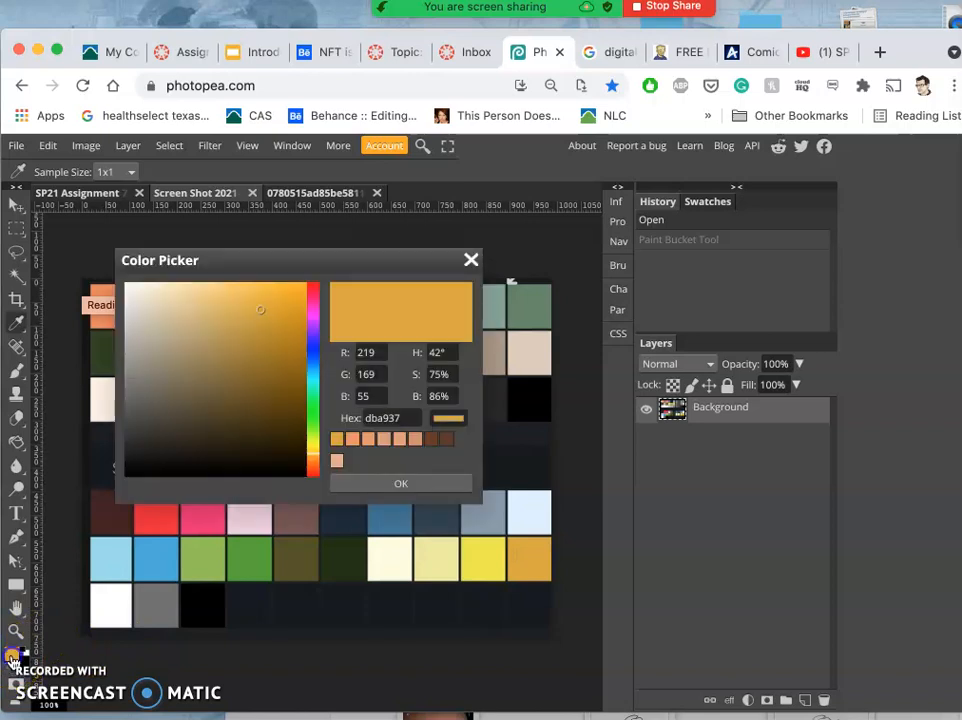
{"action": "left_click", "coordinate": [232, 302]}
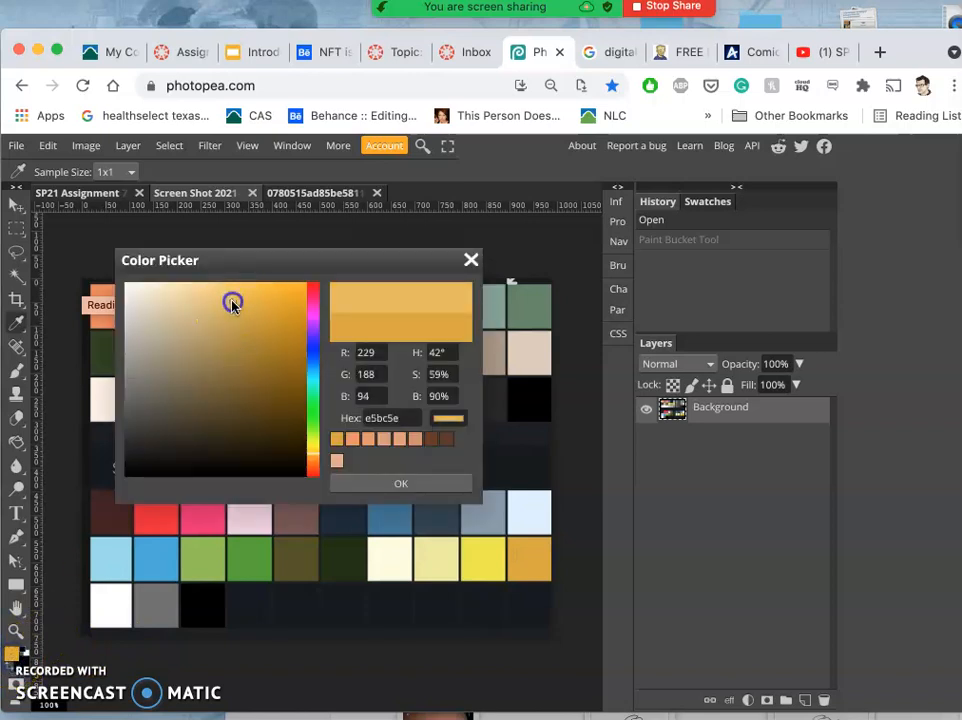
{"action": "left_click", "coordinate": [400, 482]}
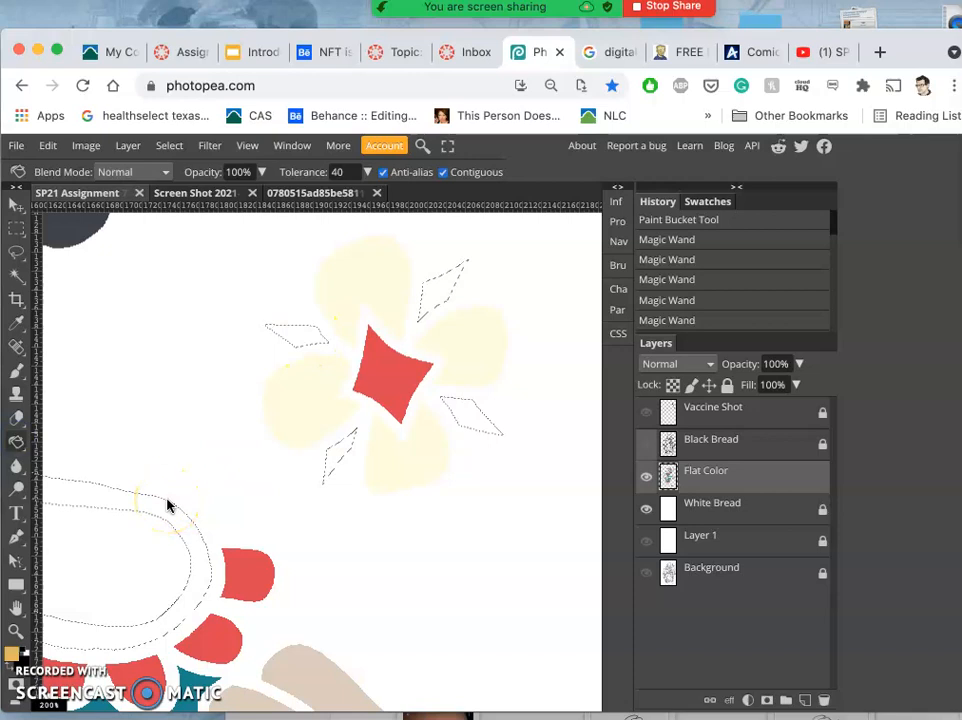
Step: Fill the selected flower area and a face region with the golden yellow
{"action": "left_click", "coordinate": [270, 464]}
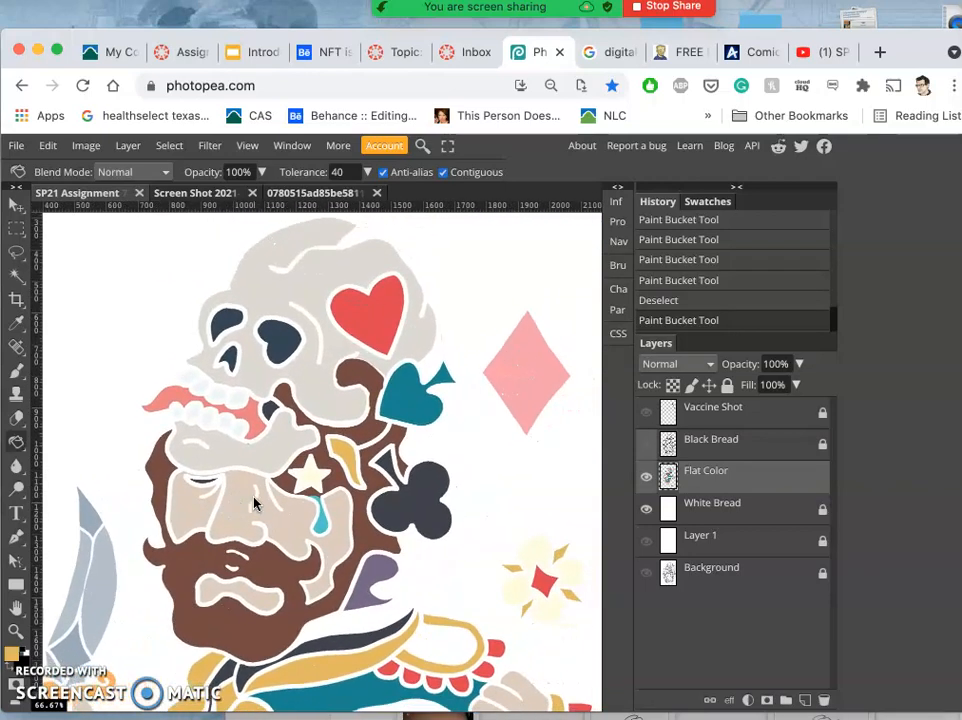
{"action": "left_click", "coordinate": [344, 312]}
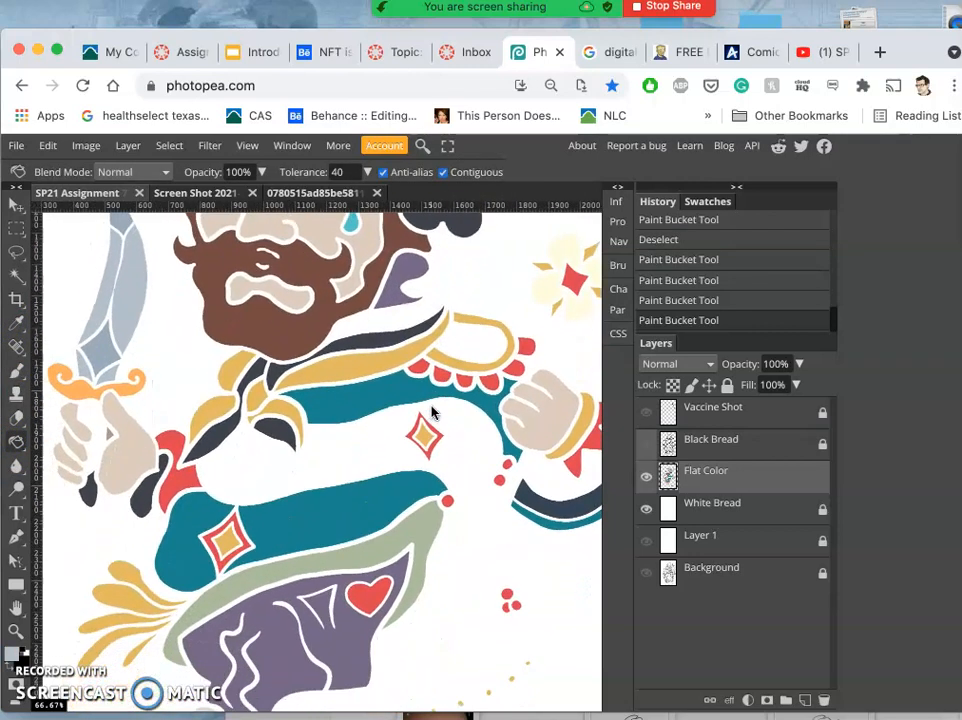
{"action": "scroll", "scroll_direction": "down", "scroll_amount": 3}
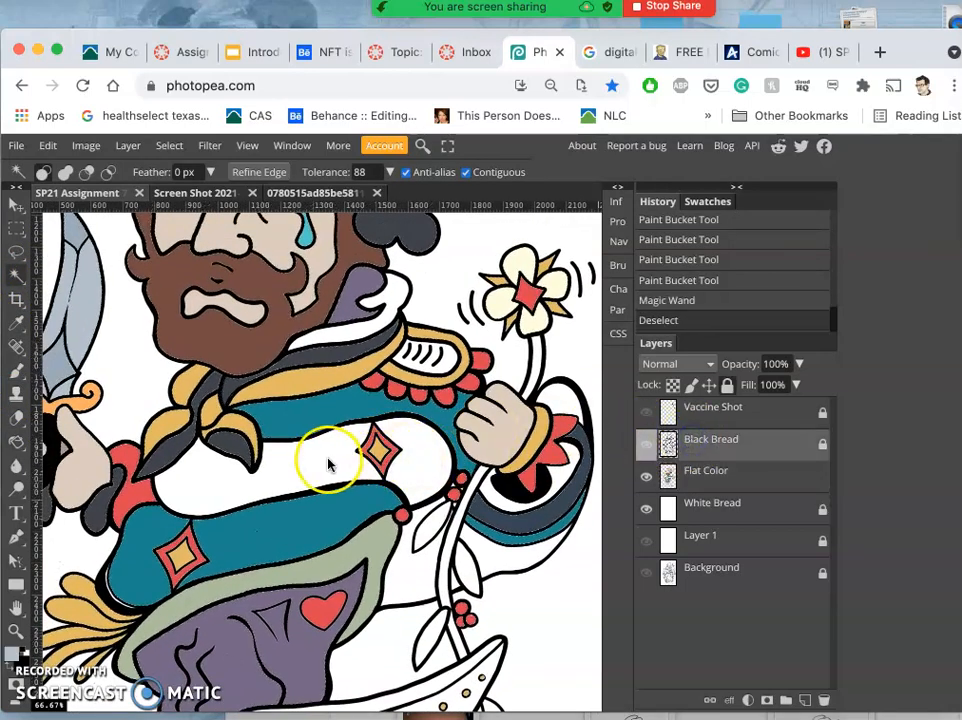
Step: Shift-select three still-white regions of the coat from the line art
{"action": "left_click", "coordinate": [310, 464]}
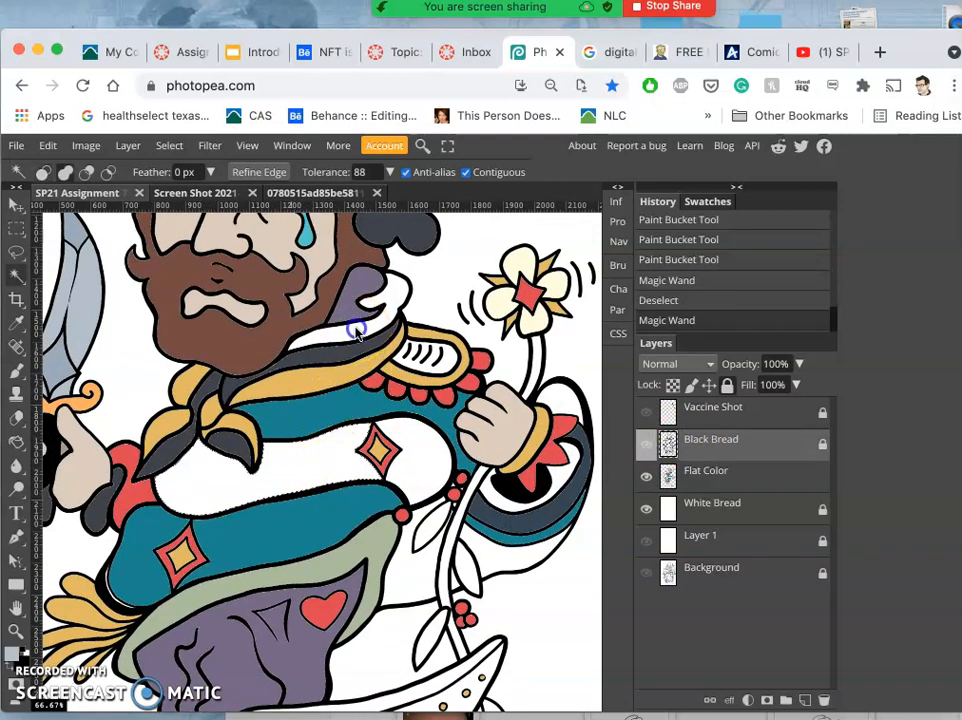
{"action": "left_click", "coordinate": [390, 376]}
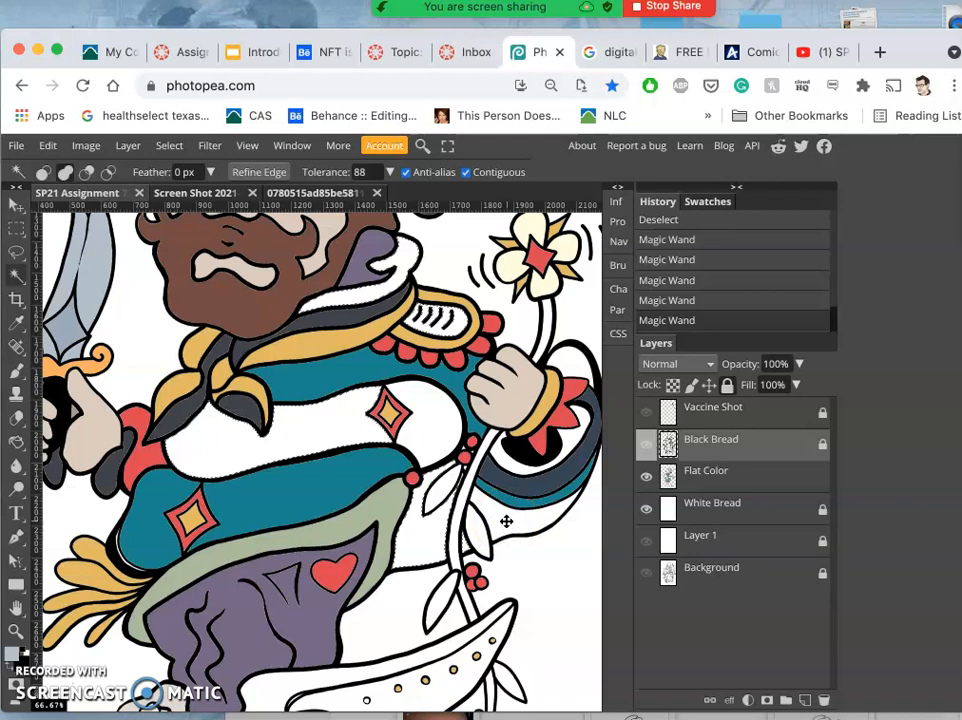
{"action": "left_click", "coordinate": [408, 498]}
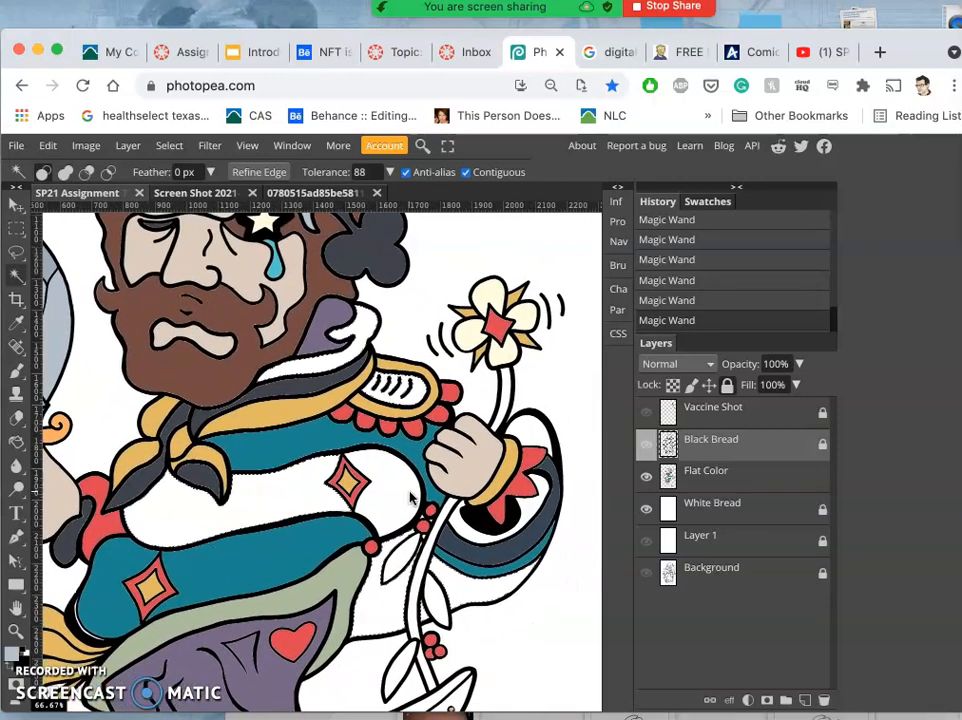
{"action": "mouse_move", "coordinate": [530, 430]}
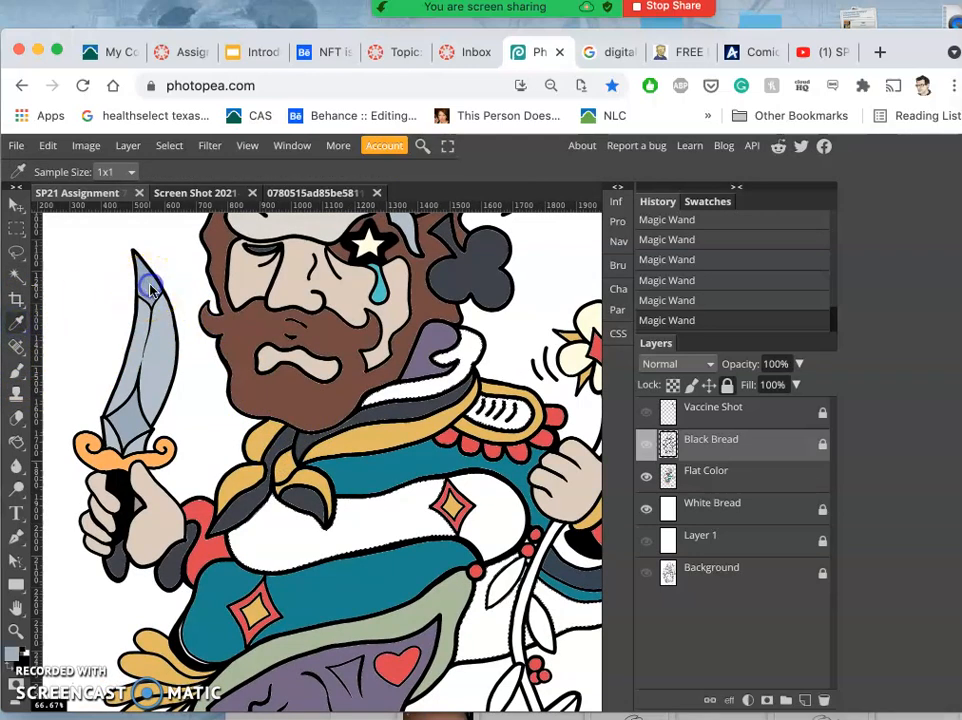
{"action": "mouse_move", "coordinate": [156, 320]}
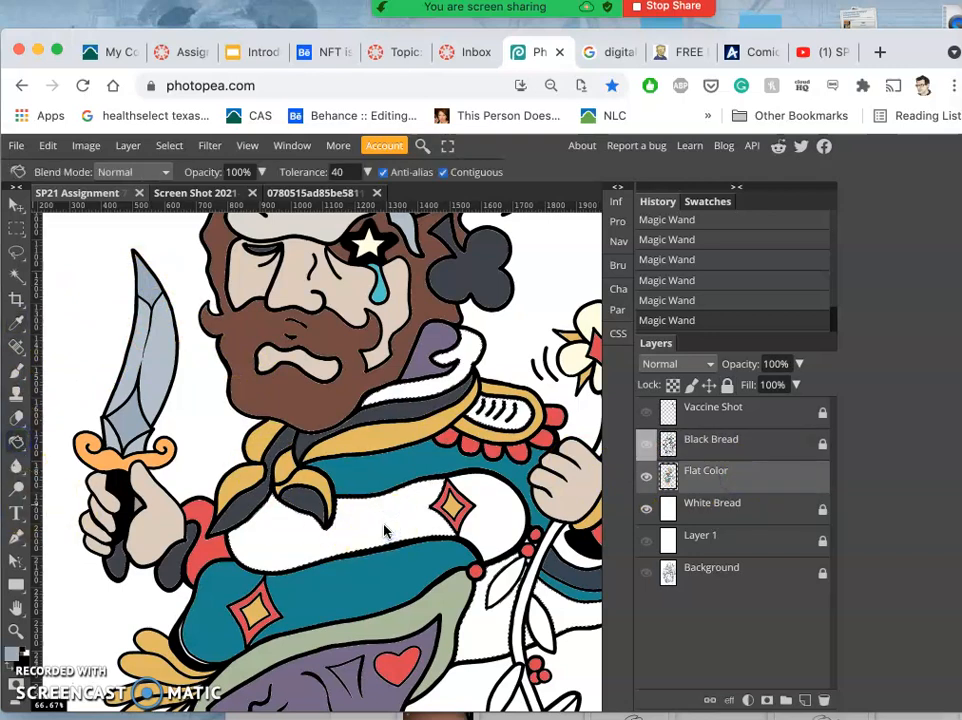
Step: Fill the selected coat areas with pale grey-blue, then select the shoulder ornament
{"action": "left_click", "coordinate": [510, 528]}
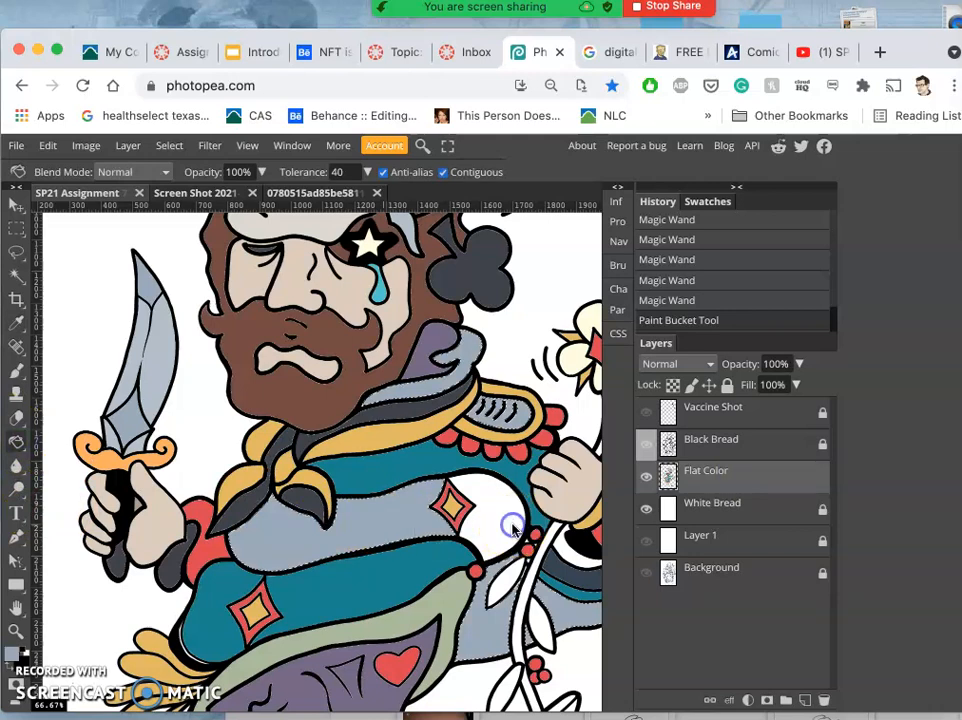
{"action": "left_click", "coordinate": [512, 524]}
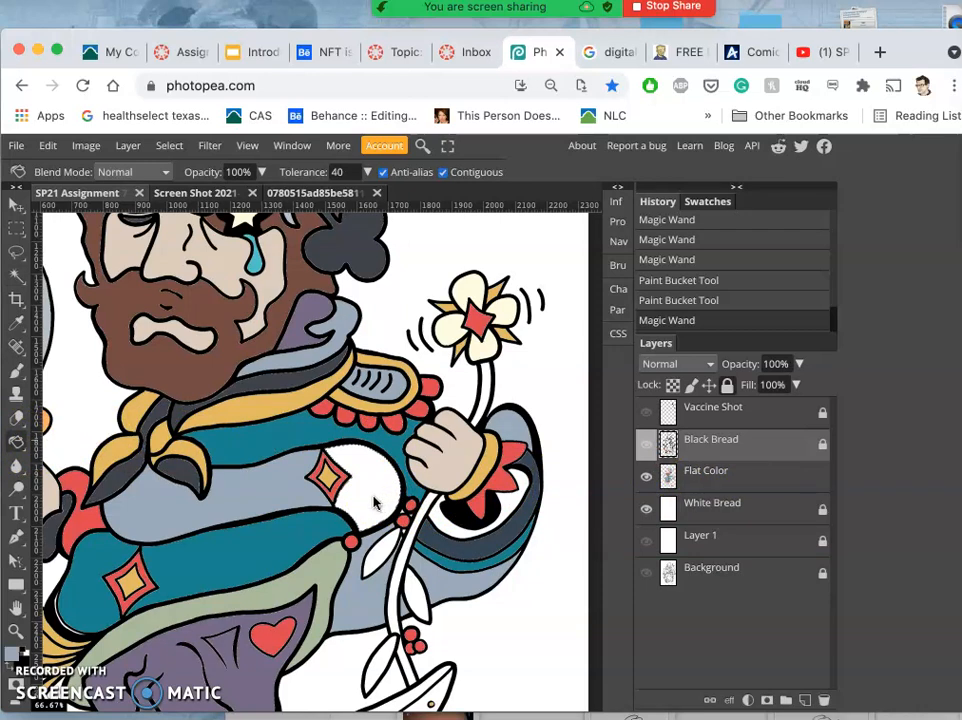
{"action": "mouse_move", "coordinate": [372, 504]}
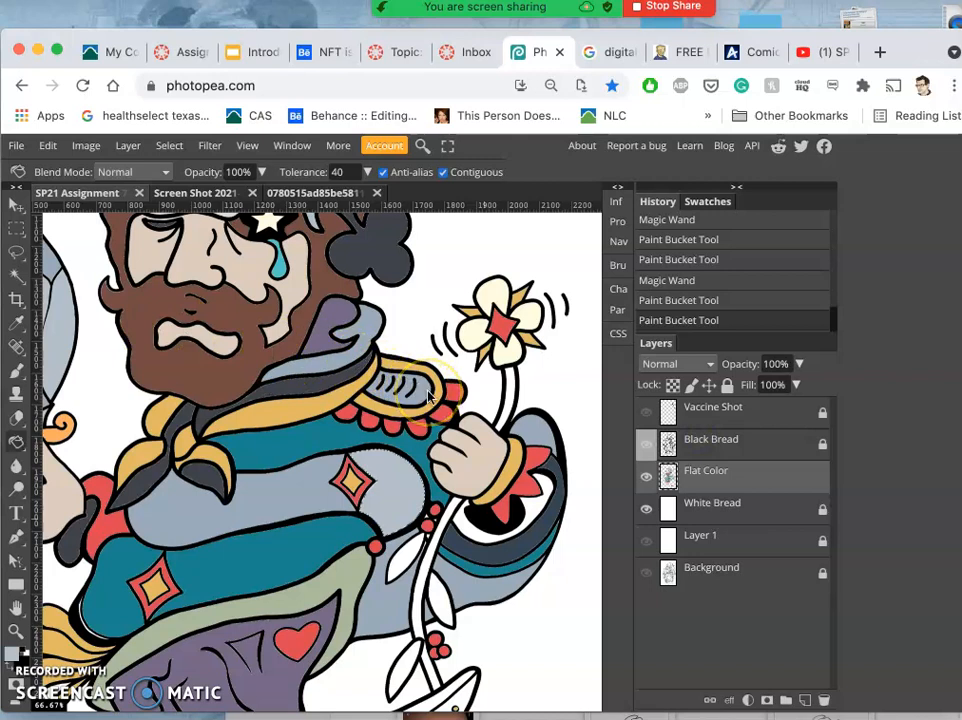
{"action": "left_click", "coordinate": [424, 396]}
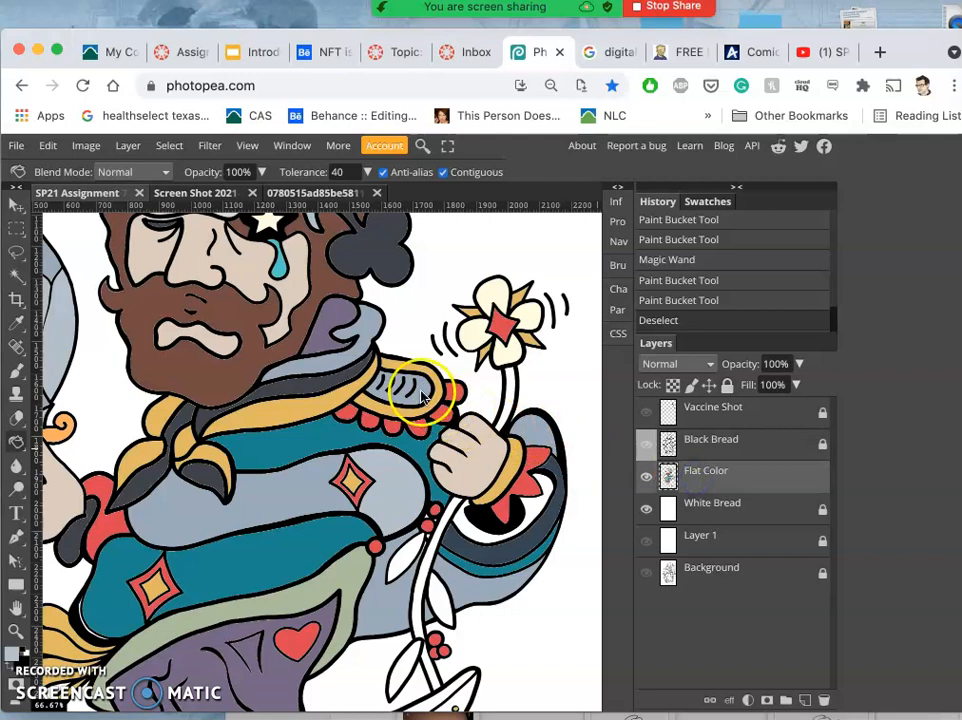
{"action": "left_click", "coordinate": [364, 396]}
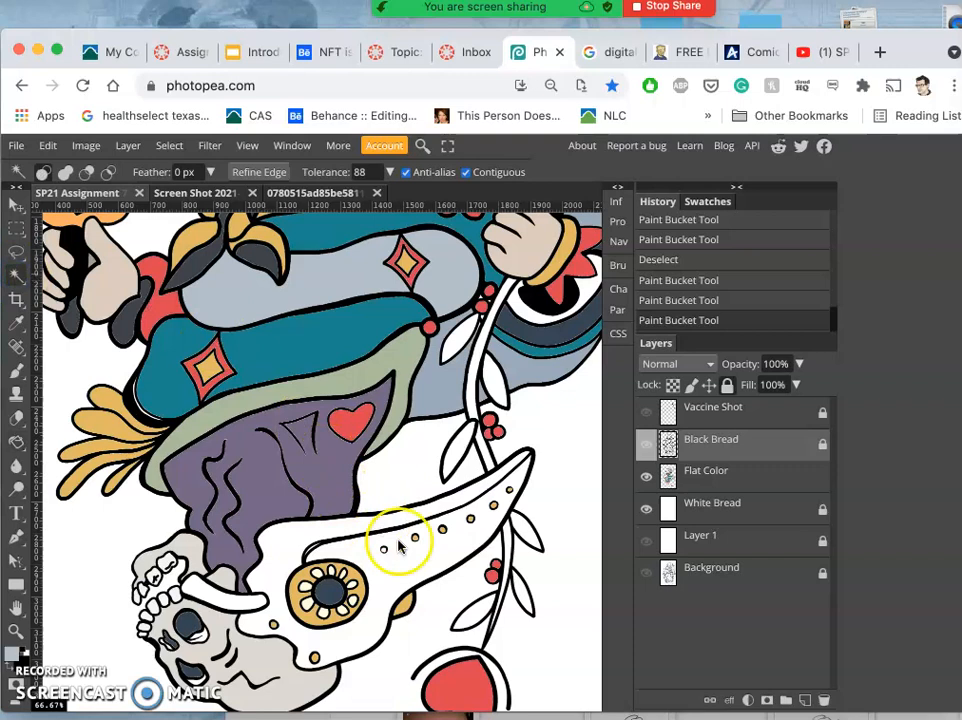
Step: Select the mask's beak and choose dark slate grey #3f434a as the fill colour
{"action": "left_click", "coordinate": [400, 548]}
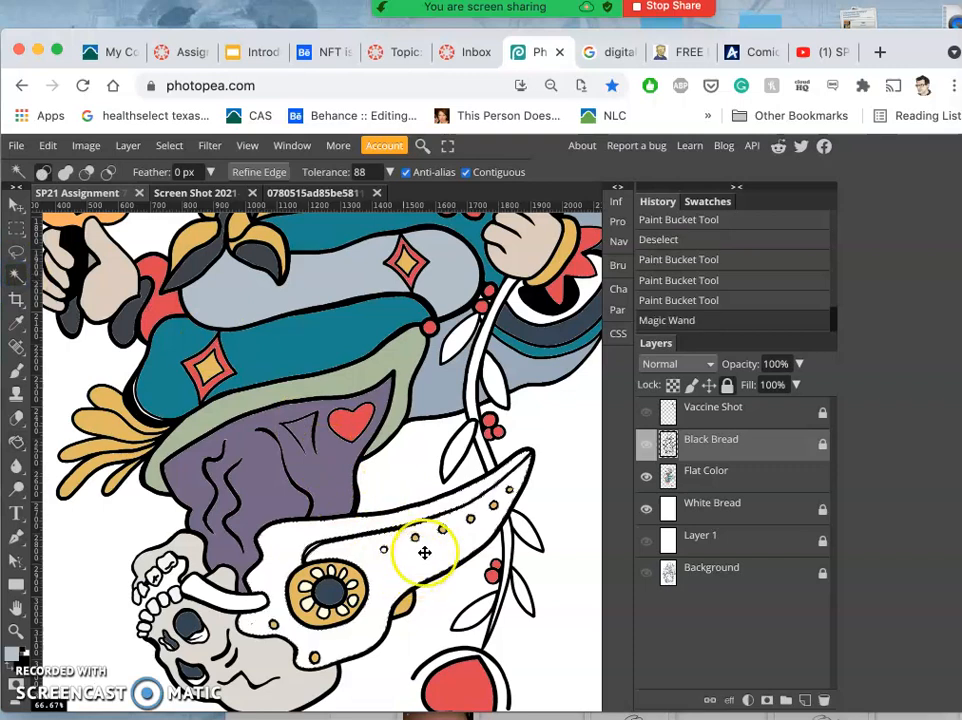
{"action": "mouse_move", "coordinate": [518, 560]}
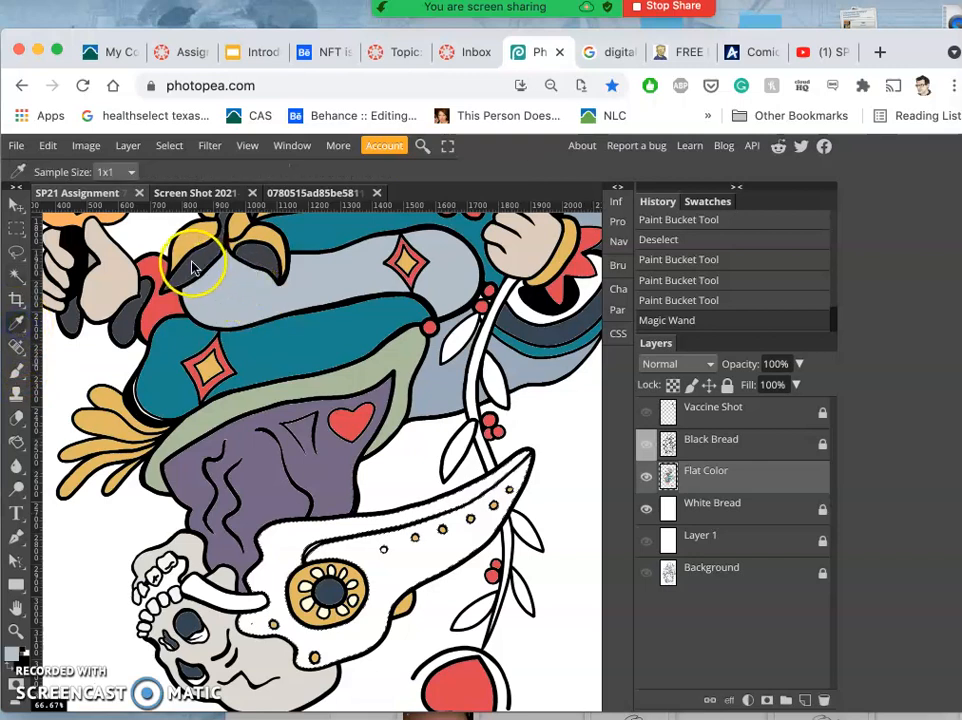
{"action": "mouse_move", "coordinate": [16, 320]}
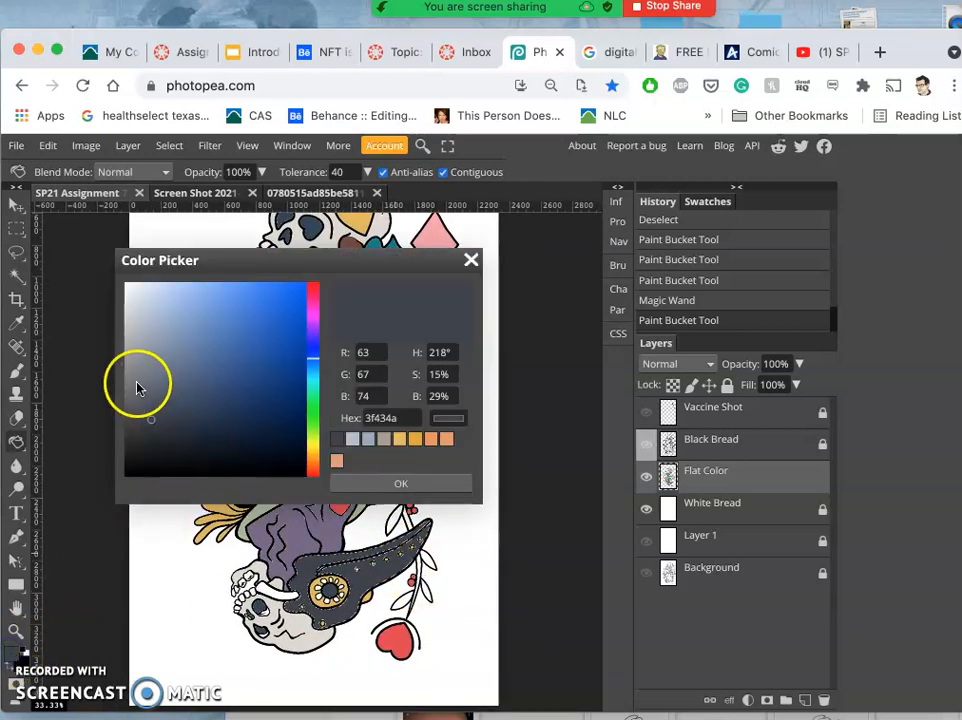
{"action": "left_click", "coordinate": [140, 392]}
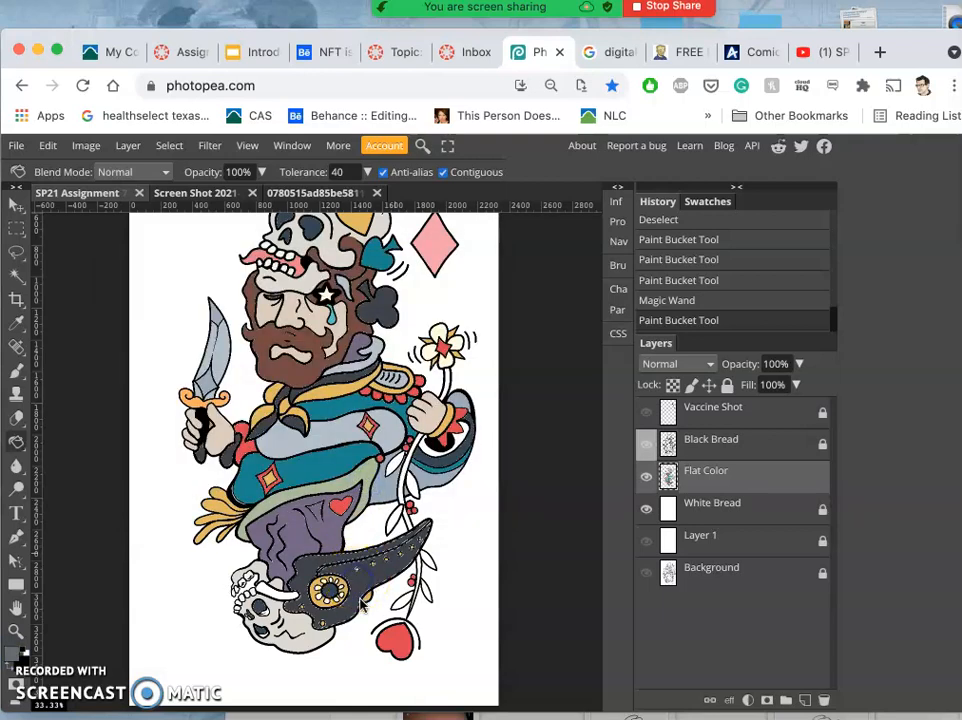
Step: Fill part of the plague mask with the dark slate grey
{"action": "left_click", "coordinate": [364, 618]}
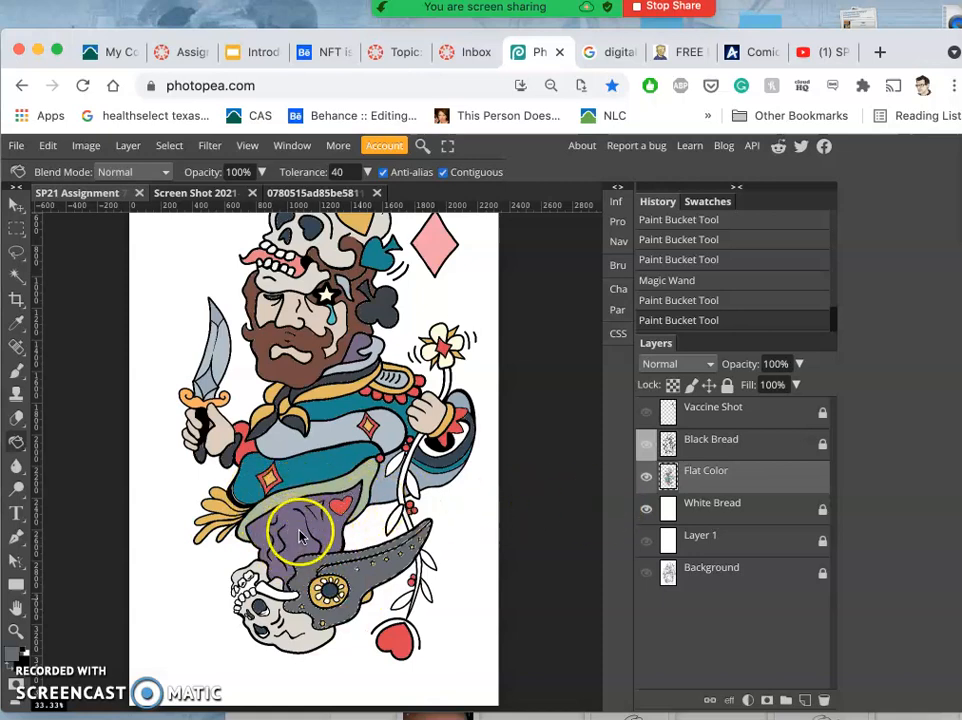
{"action": "mouse_move", "coordinate": [280, 524]}
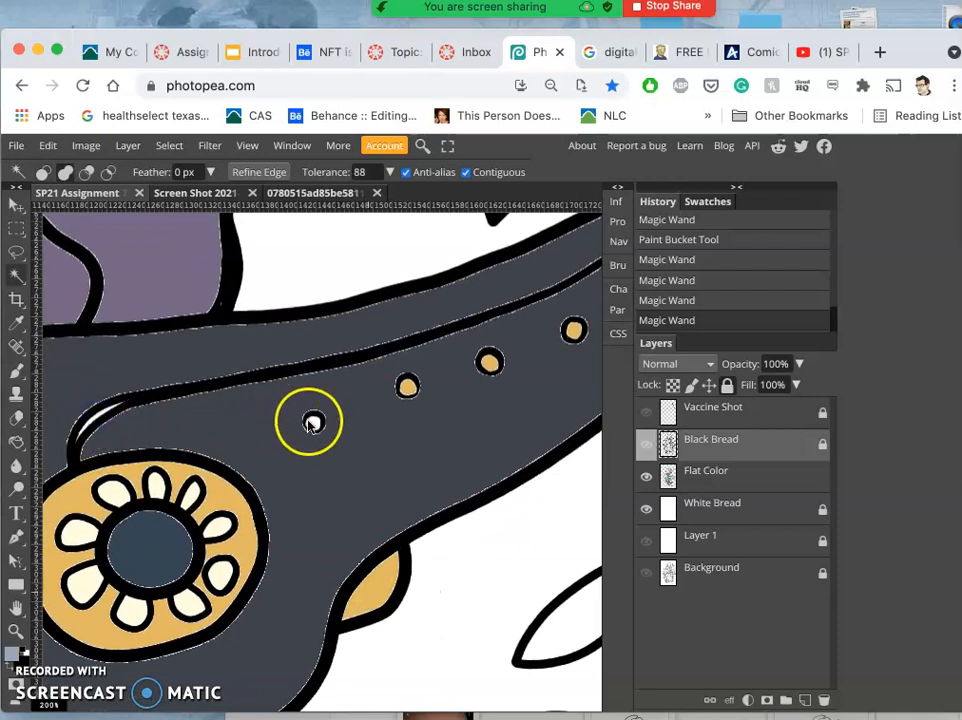
{"action": "left_click", "coordinate": [308, 420]}
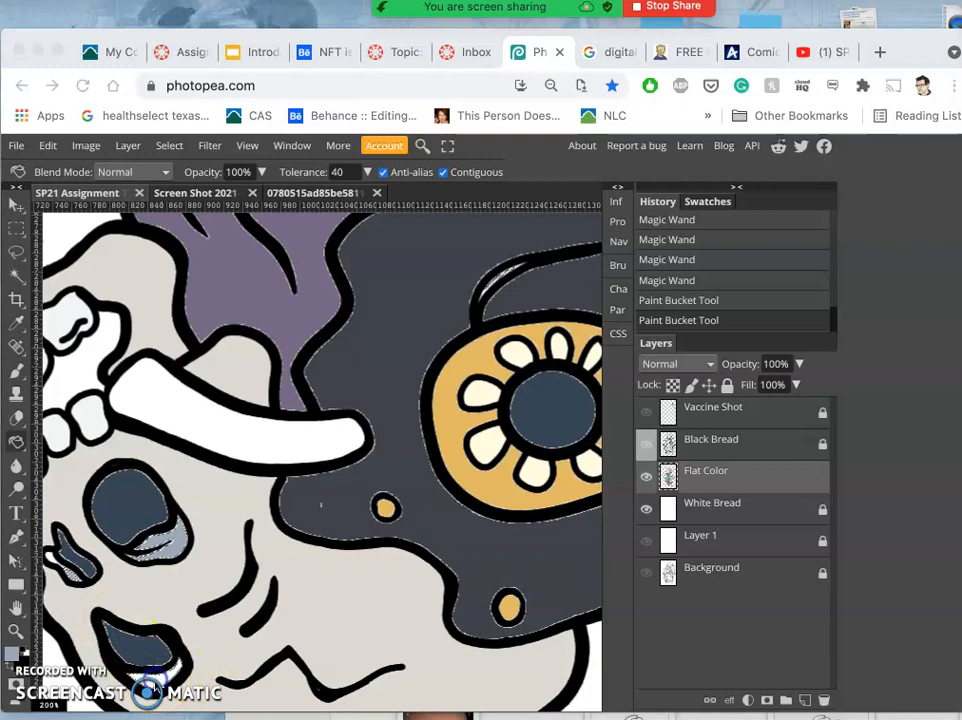
{"action": "mouse_move", "coordinate": [168, 680]}
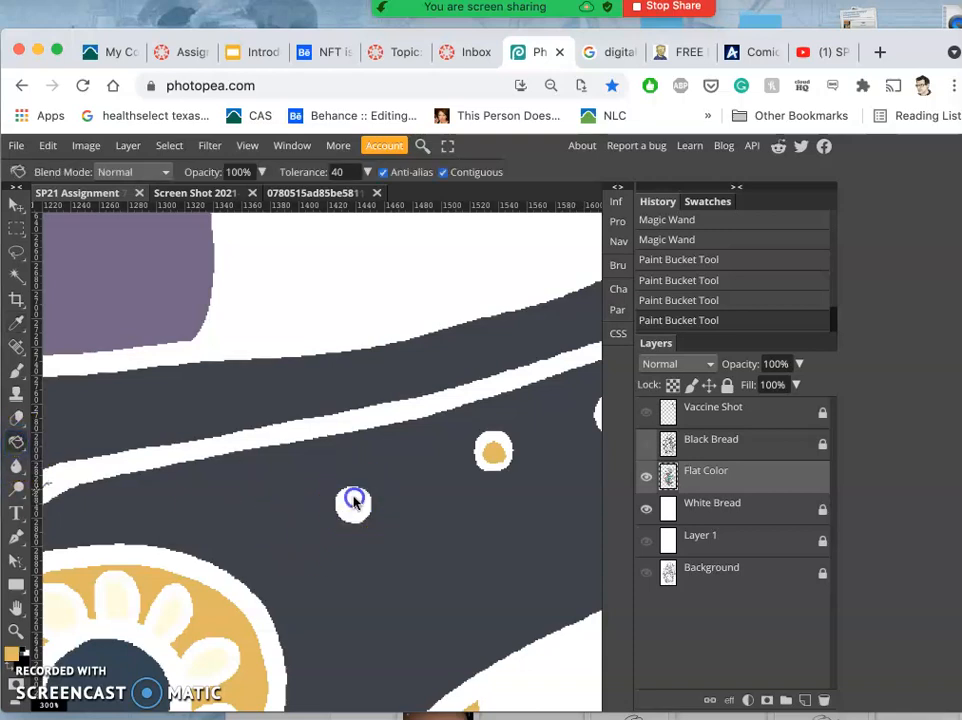
Step: Fill the stud golden tan and the beak dark grey, then select remaining unfilled mask areas
{"action": "left_click", "coordinate": [352, 504]}
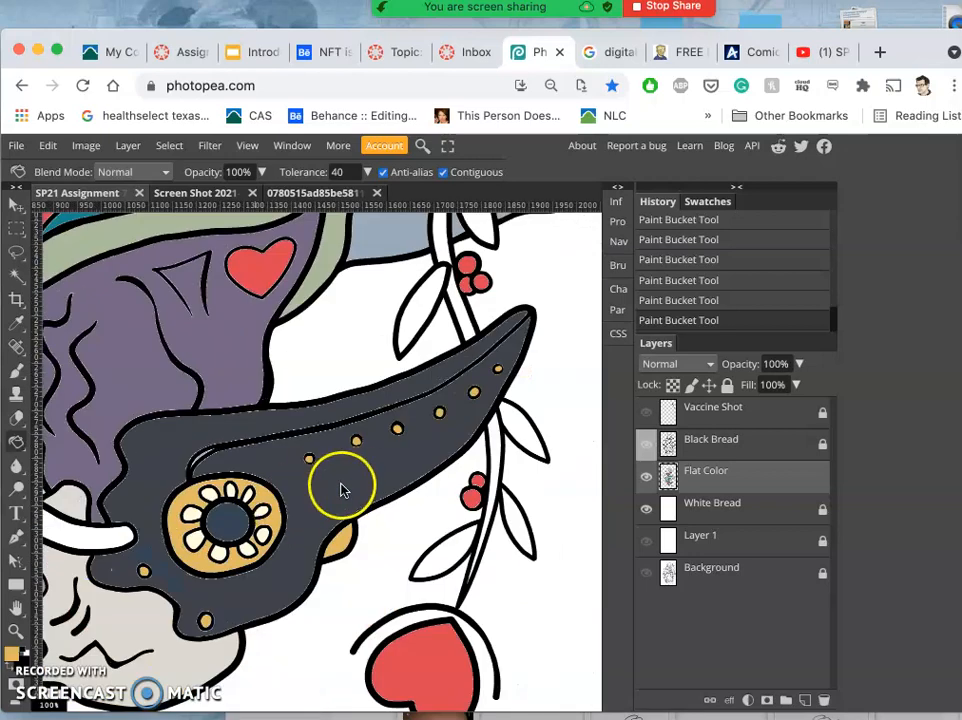
{"action": "left_click", "coordinate": [340, 490]}
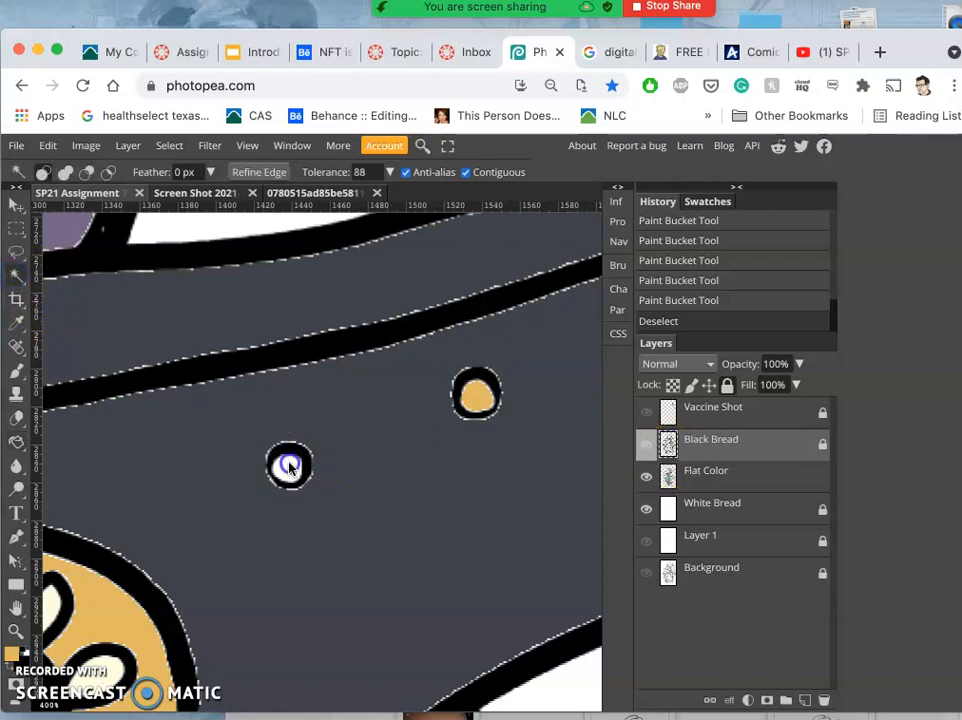
{"action": "left_click", "coordinate": [290, 468]}
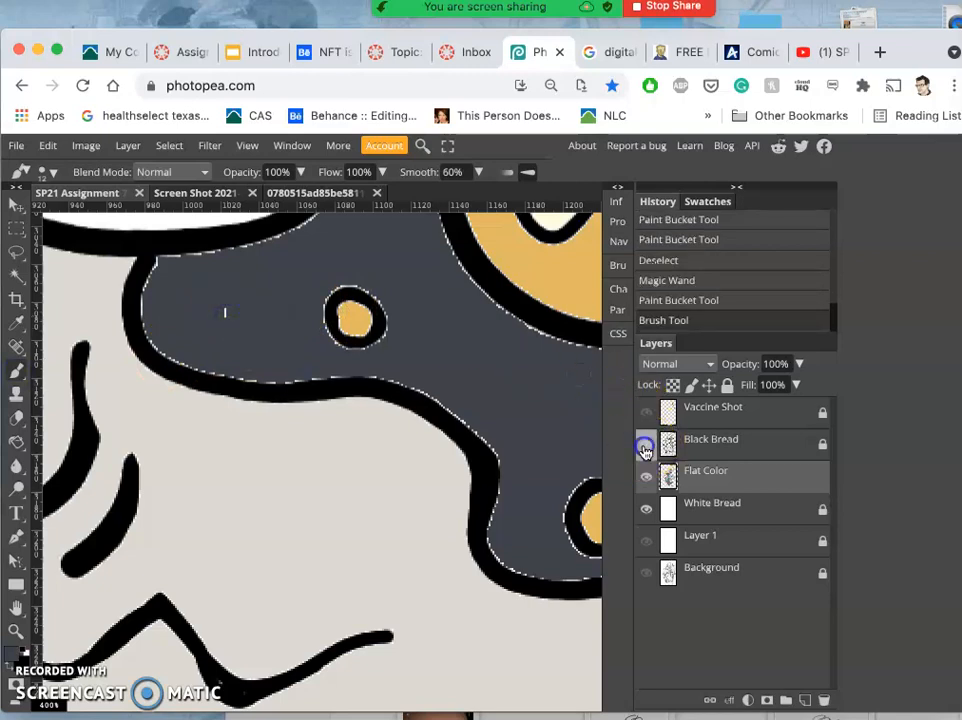
Step: Hide the Black Bread line-art layer to view the flat colours alone
{"action": "left_click", "coordinate": [646, 444]}
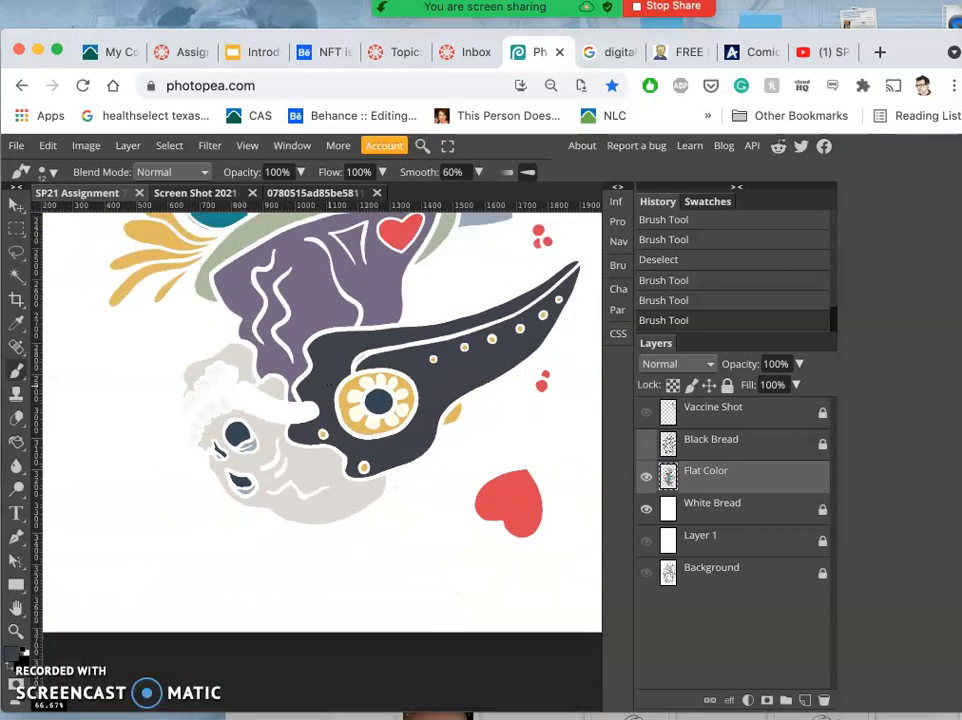
Step: Show the line art again and Magic Wand-select the strap between mask and skull
{"action": "left_click", "coordinate": [646, 444]}
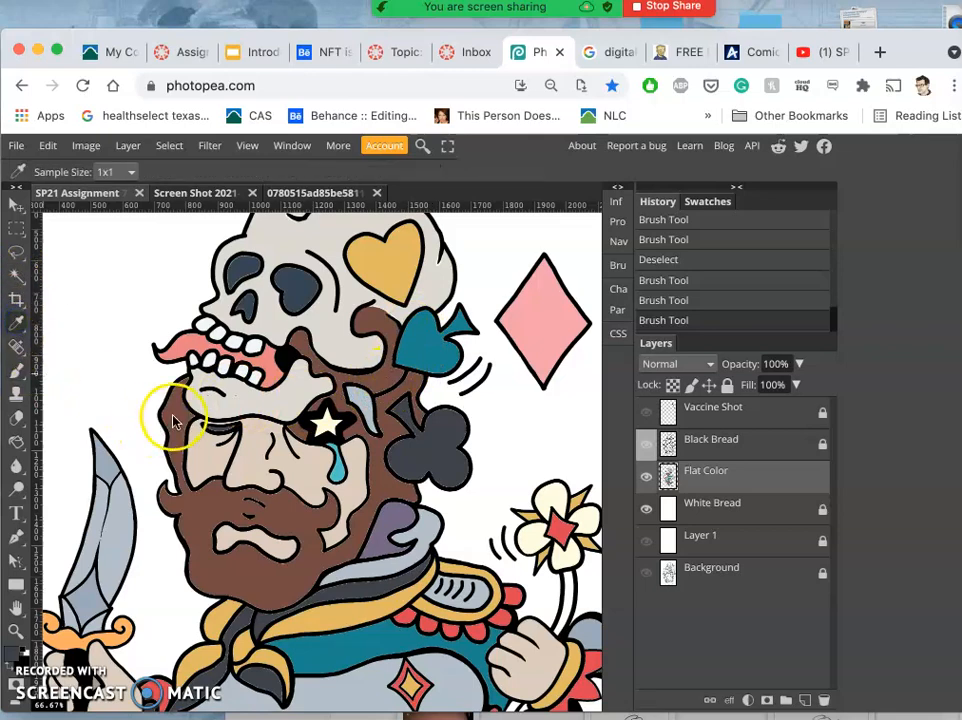
{"action": "scroll", "scroll_direction": "down", "scroll_amount": 3}
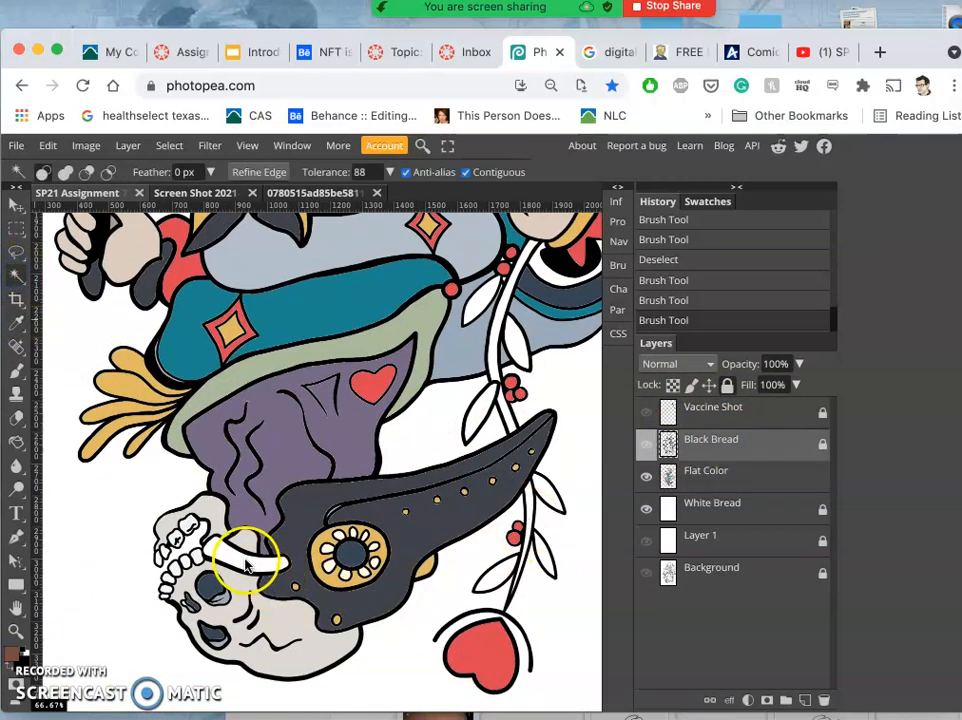
{"action": "left_click", "coordinate": [244, 568]}
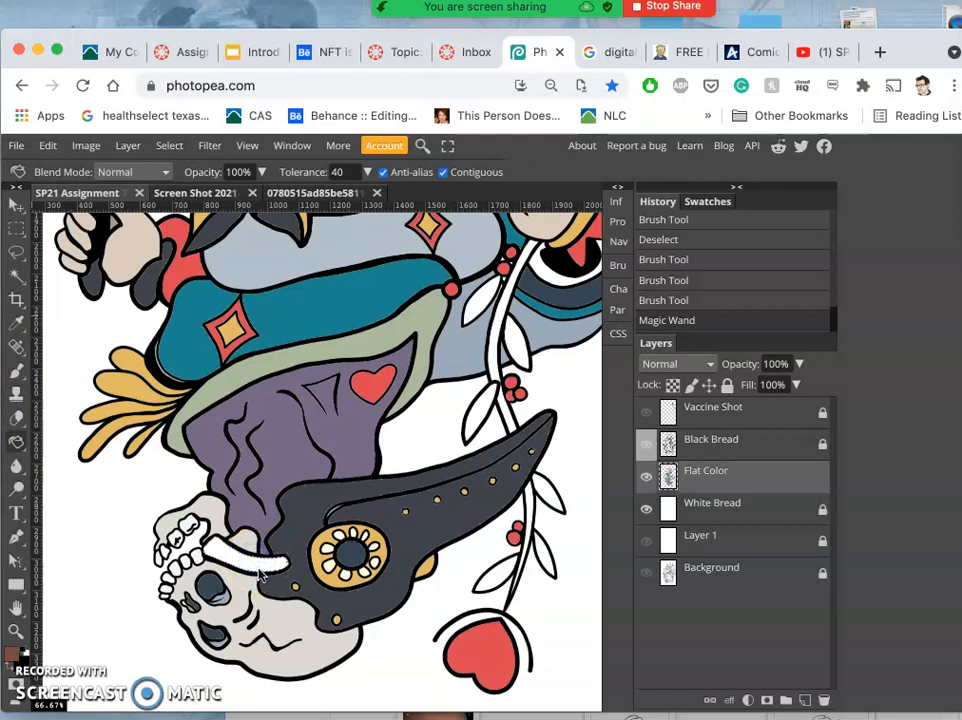
Step: Bucket-fill the selected strap with the beard's brown and drop the selection
{"action": "left_click", "coordinate": [250, 560]}
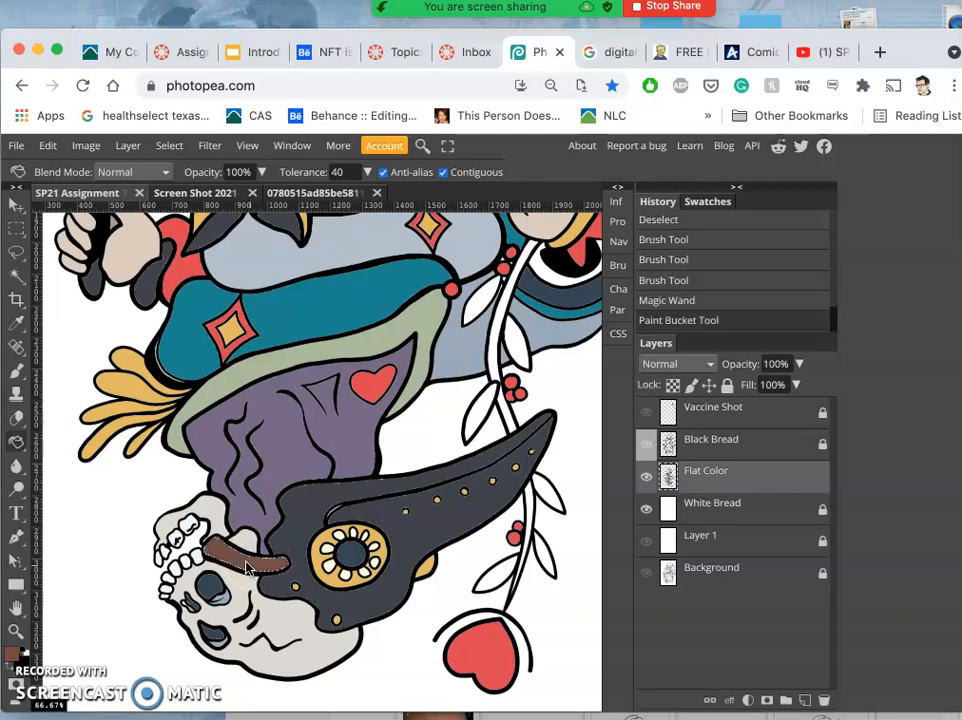
{"action": "left_click", "coordinate": [262, 568]}
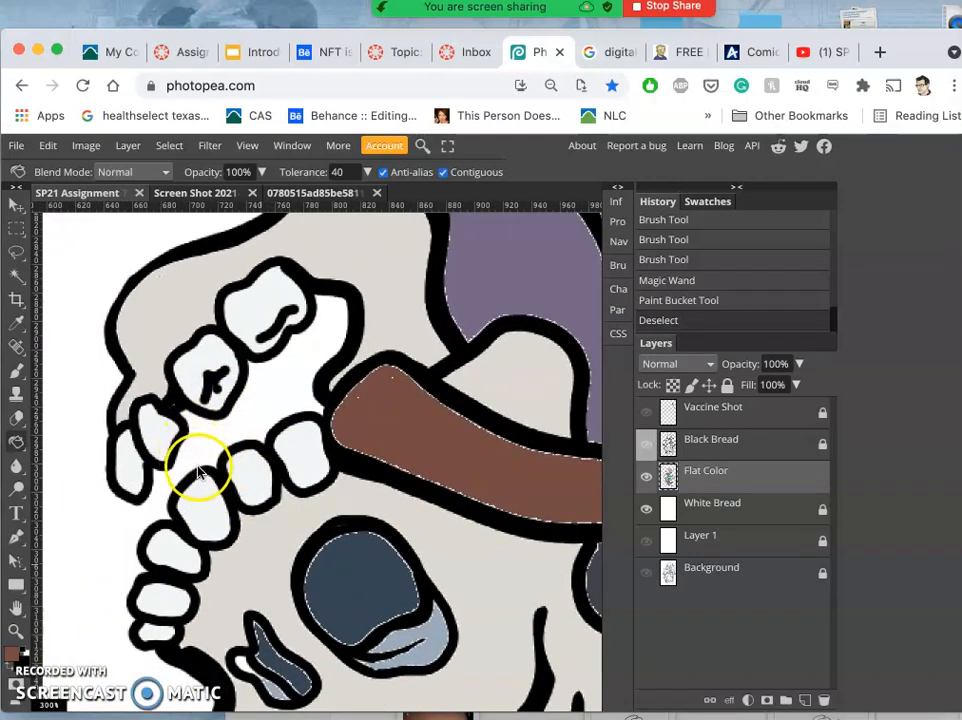
{"action": "mouse_move", "coordinate": [290, 414]}
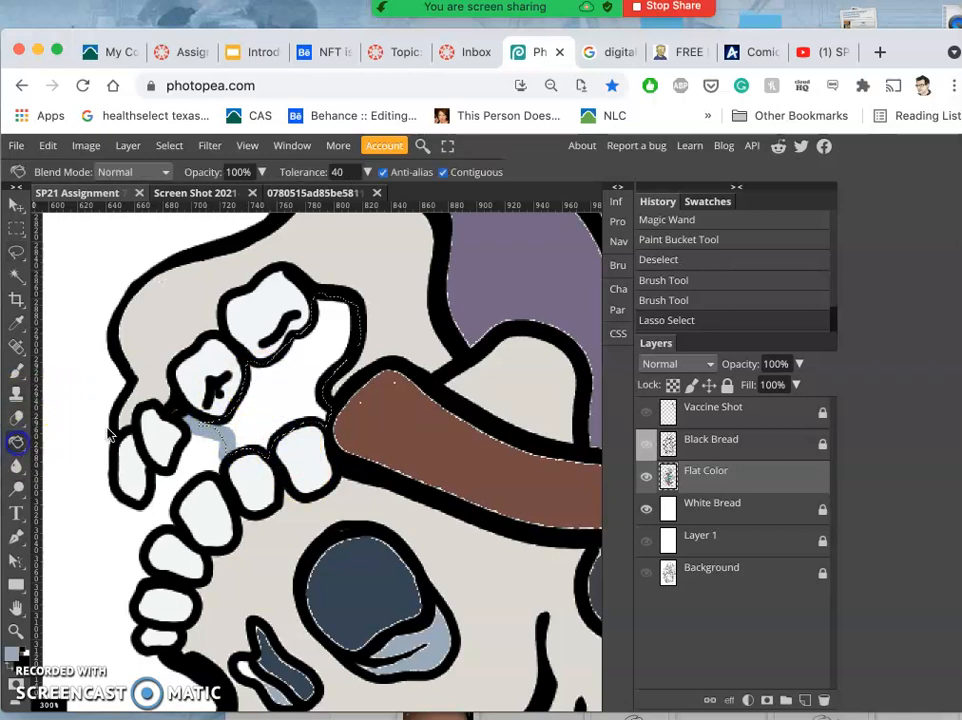
{"action": "mouse_move", "coordinate": [308, 472]}
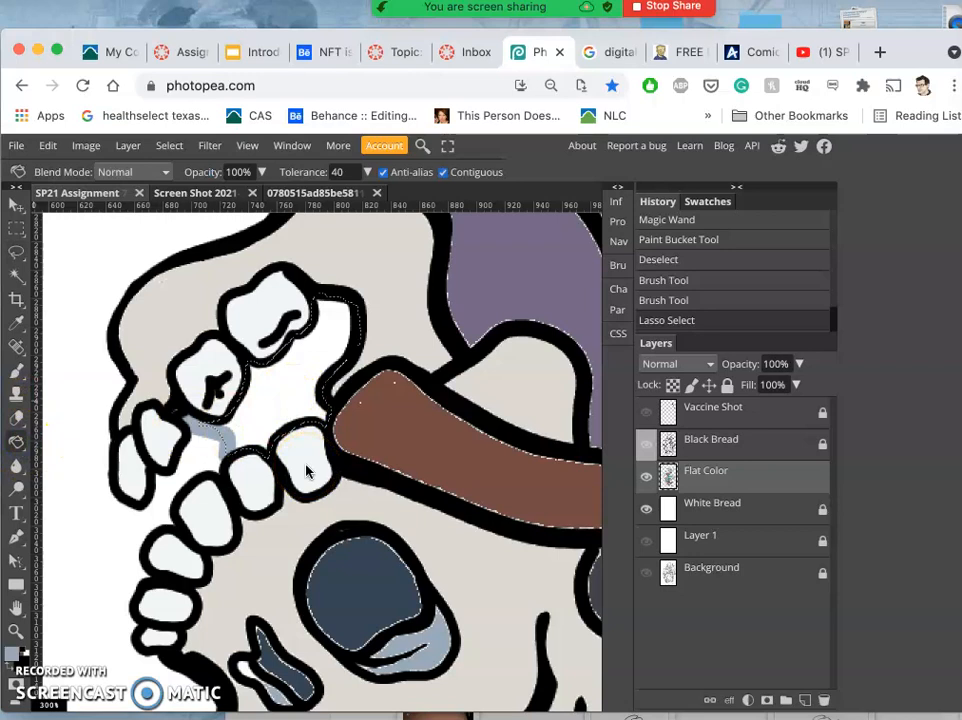
{"action": "mouse_move", "coordinate": [280, 400]}
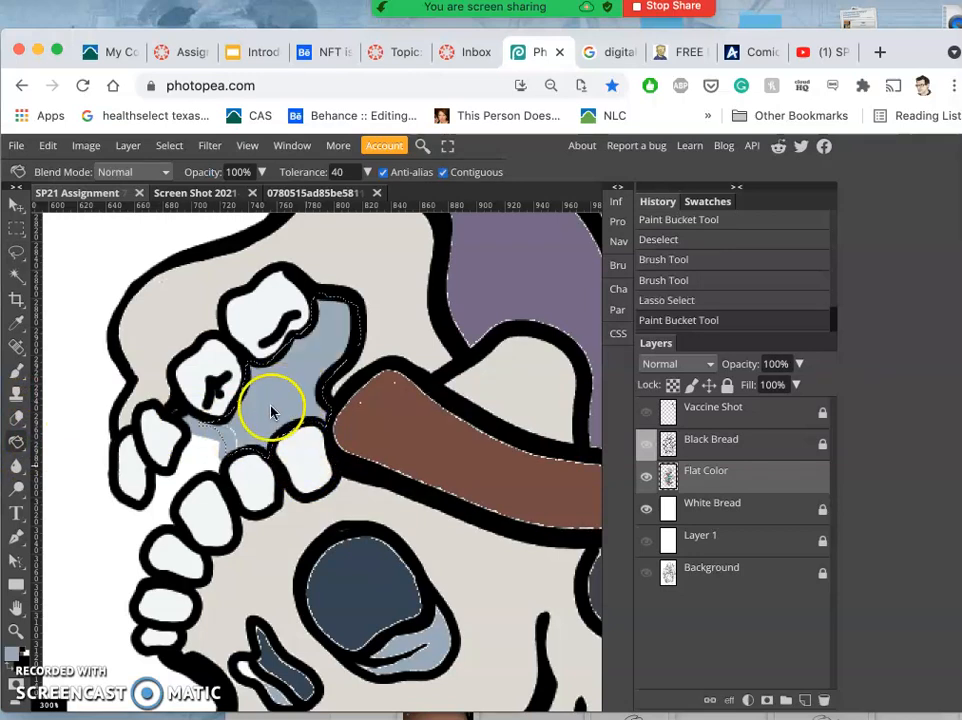
Step: Switch to the Brush and touch up the grey-blue between the upper teeth
{"action": "left_click", "coordinate": [16, 370]}
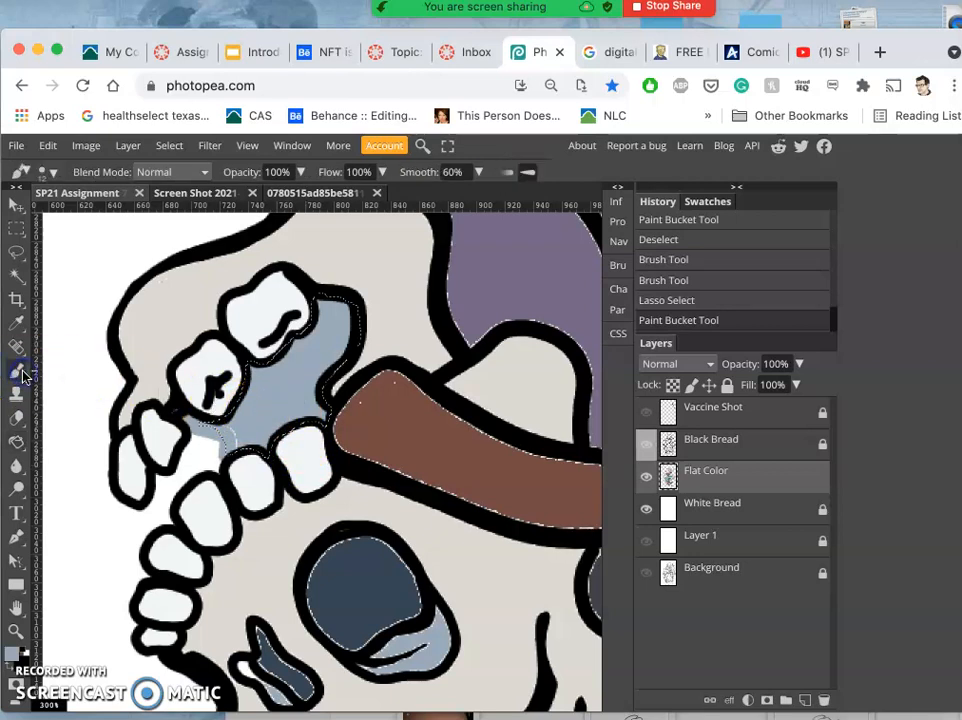
{"action": "left_click", "coordinate": [236, 440]}
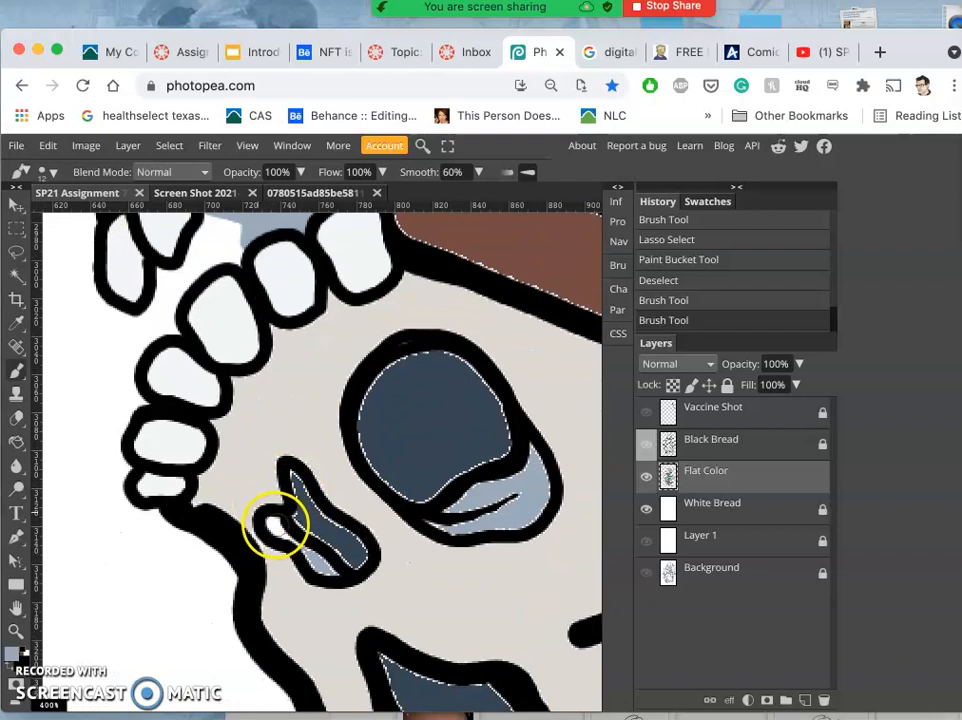
Step: Brush grey-blue over the two white specks inside the nose cavity
{"action": "left_click", "coordinate": [276, 524]}
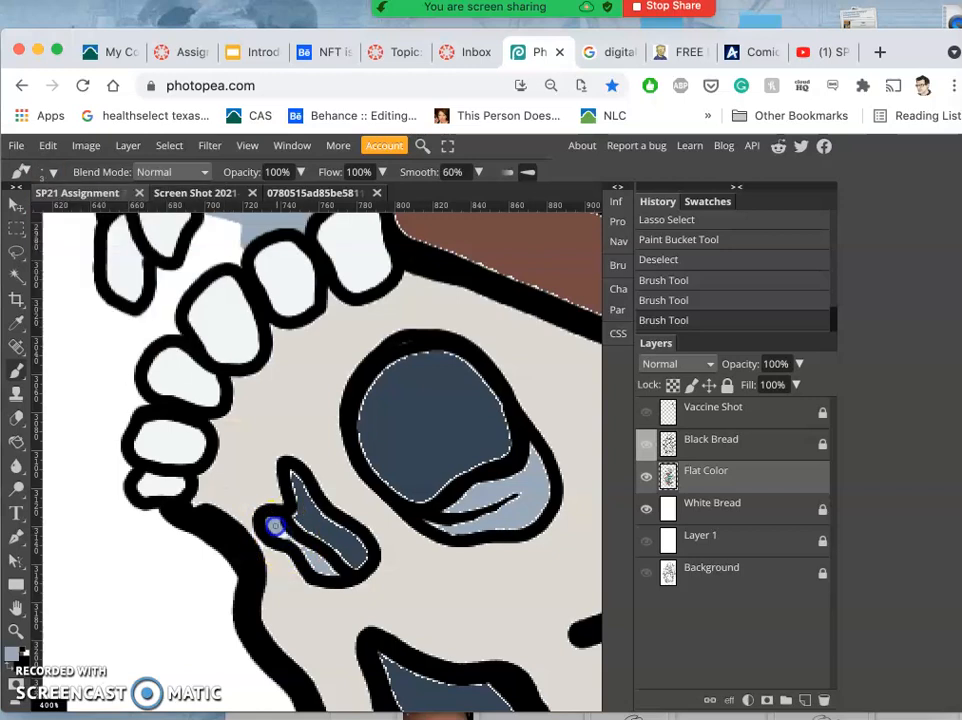
{"action": "left_click", "coordinate": [284, 536]}
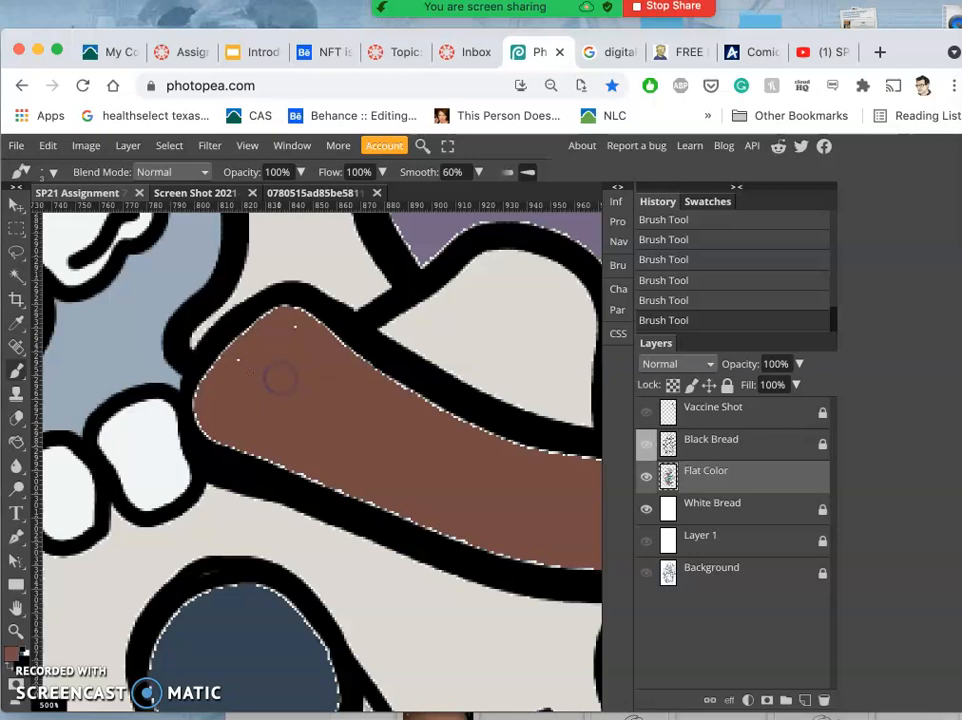
{"action": "mouse_move", "coordinate": [240, 368]}
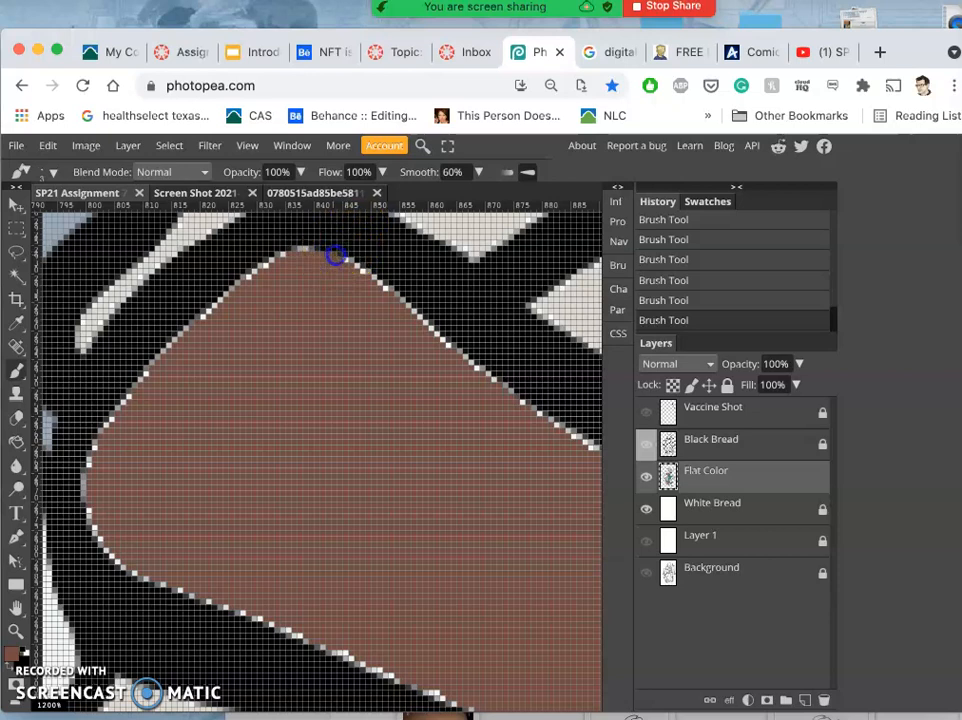
Step: Brush brown along the strap's upper and right edge to close white pixel gaps
{"action": "left_click_drag", "start_coordinate": [336, 256], "coordinate": [432, 328]}
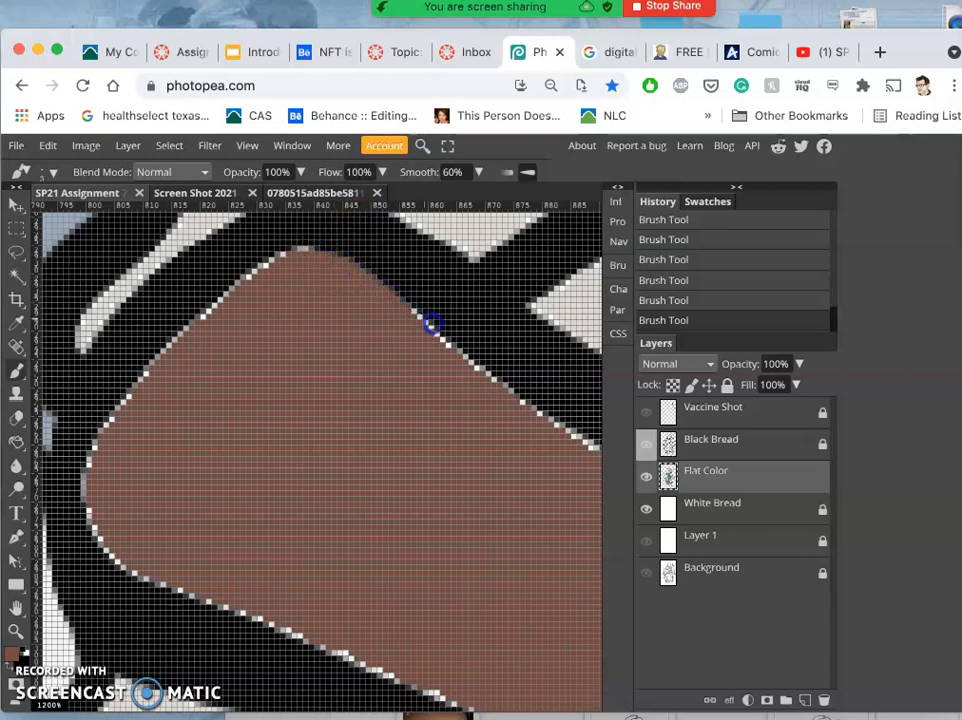
{"action": "left_click_drag", "start_coordinate": [432, 324], "coordinate": [516, 396]}
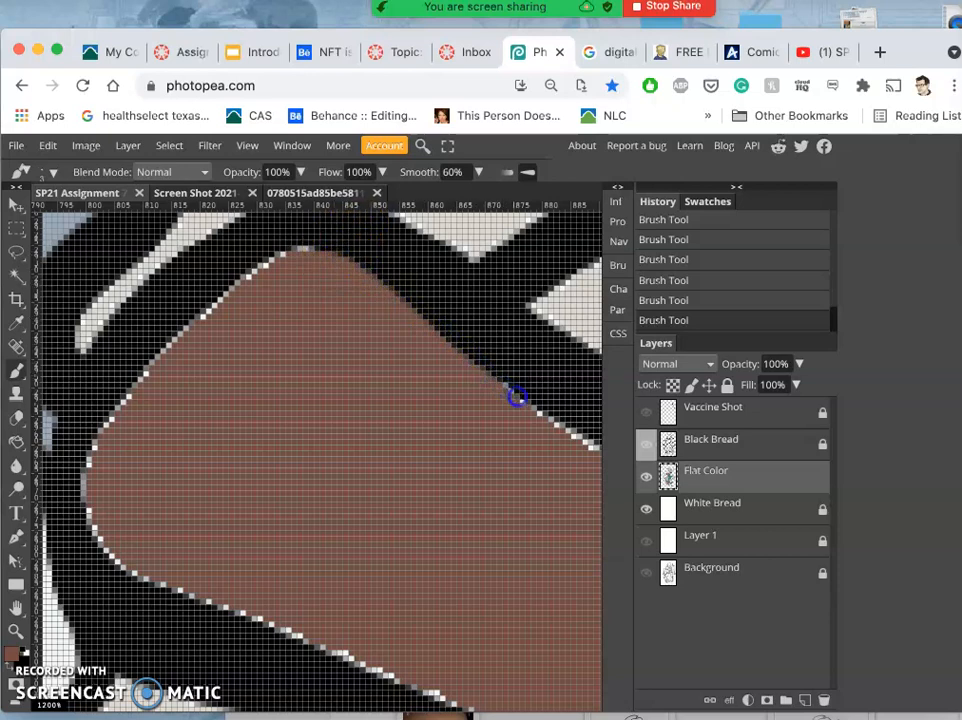
{"action": "left_click_drag", "start_coordinate": [516, 398], "coordinate": [592, 452]}
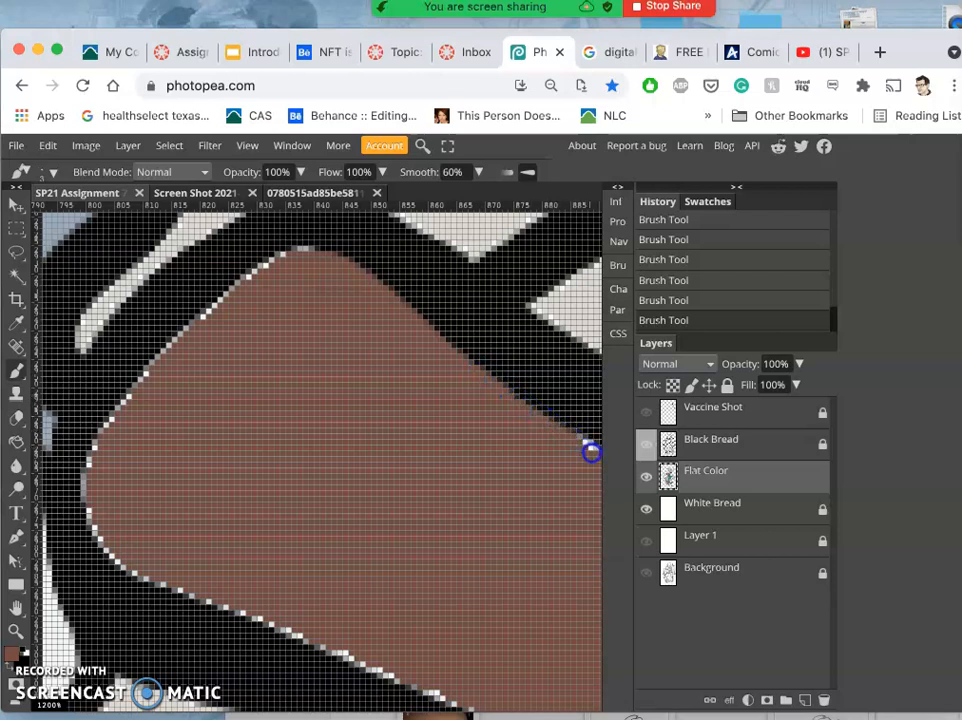